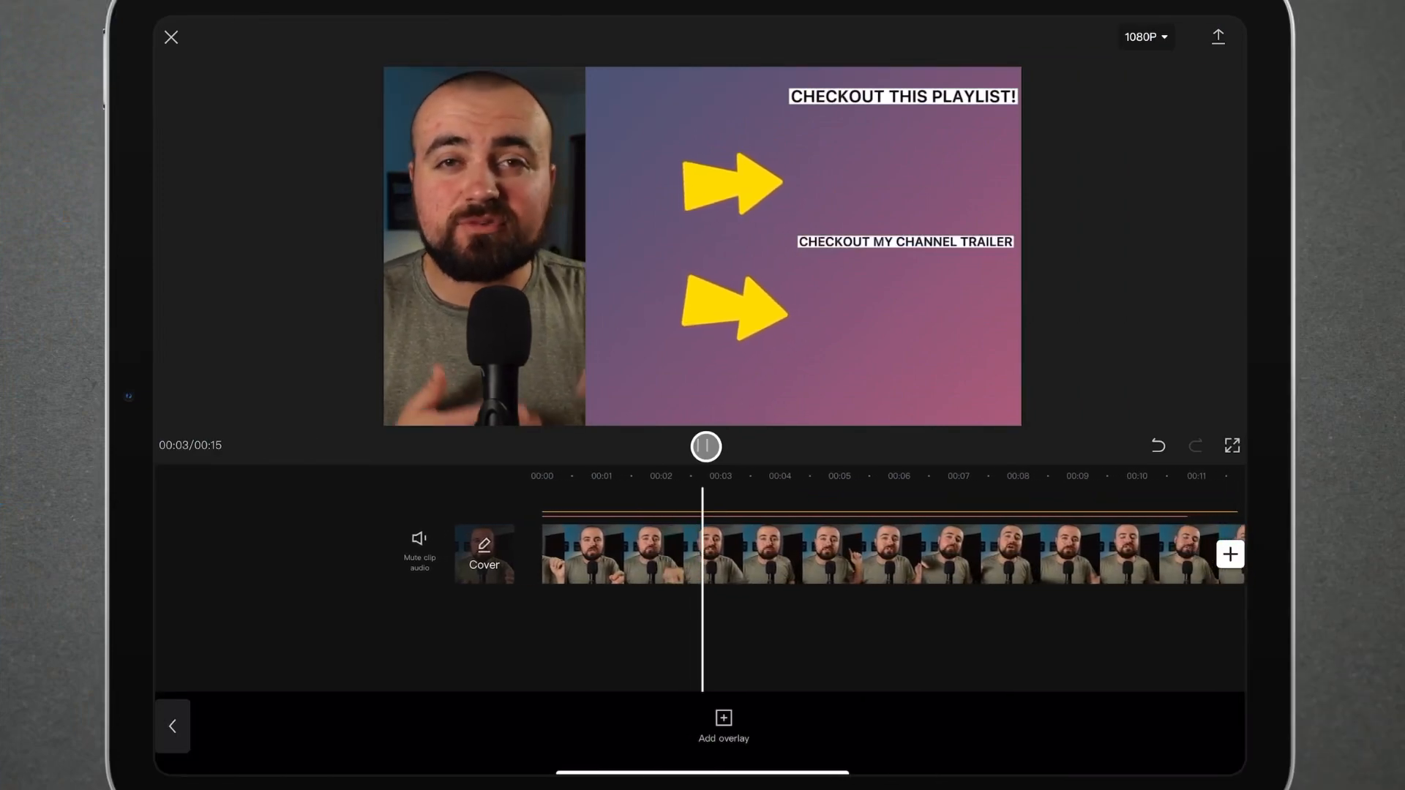
# Step: Exit the finished end-screen project back to the CapCut home screen
pyautogui.click(705, 446)
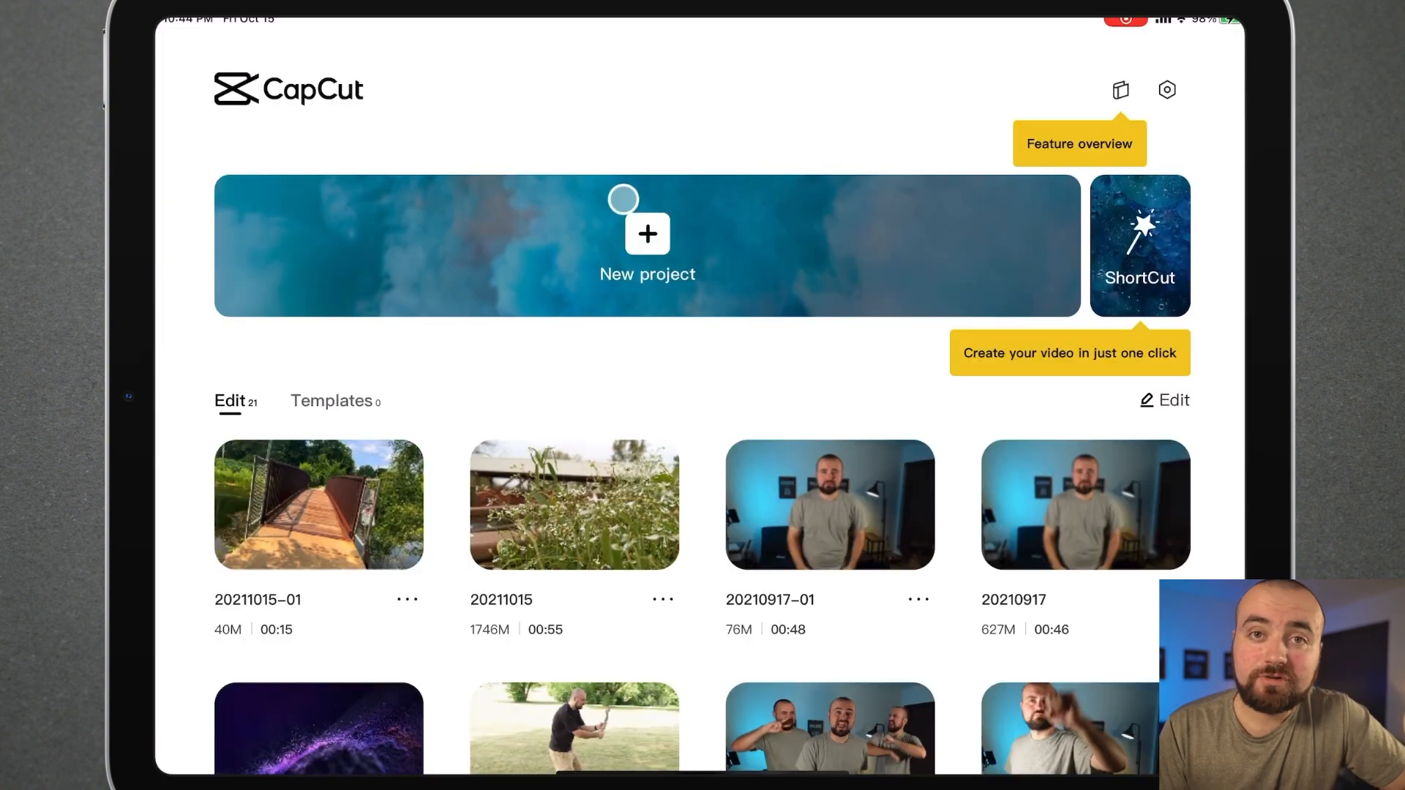
# Step: Start a new project and browse Recents for the talking-head clip
pyautogui.click(646, 234)
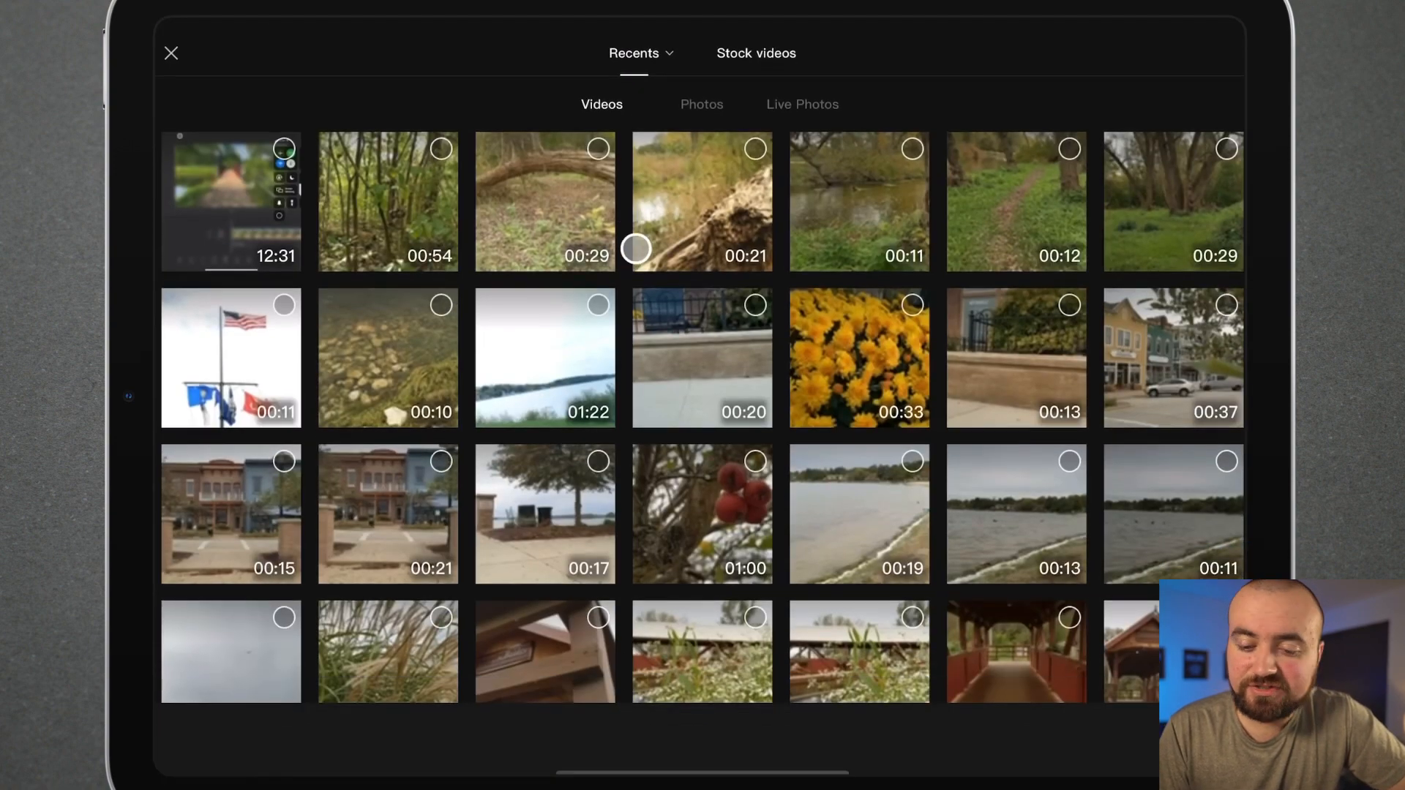
pyautogui.scroll(-3)
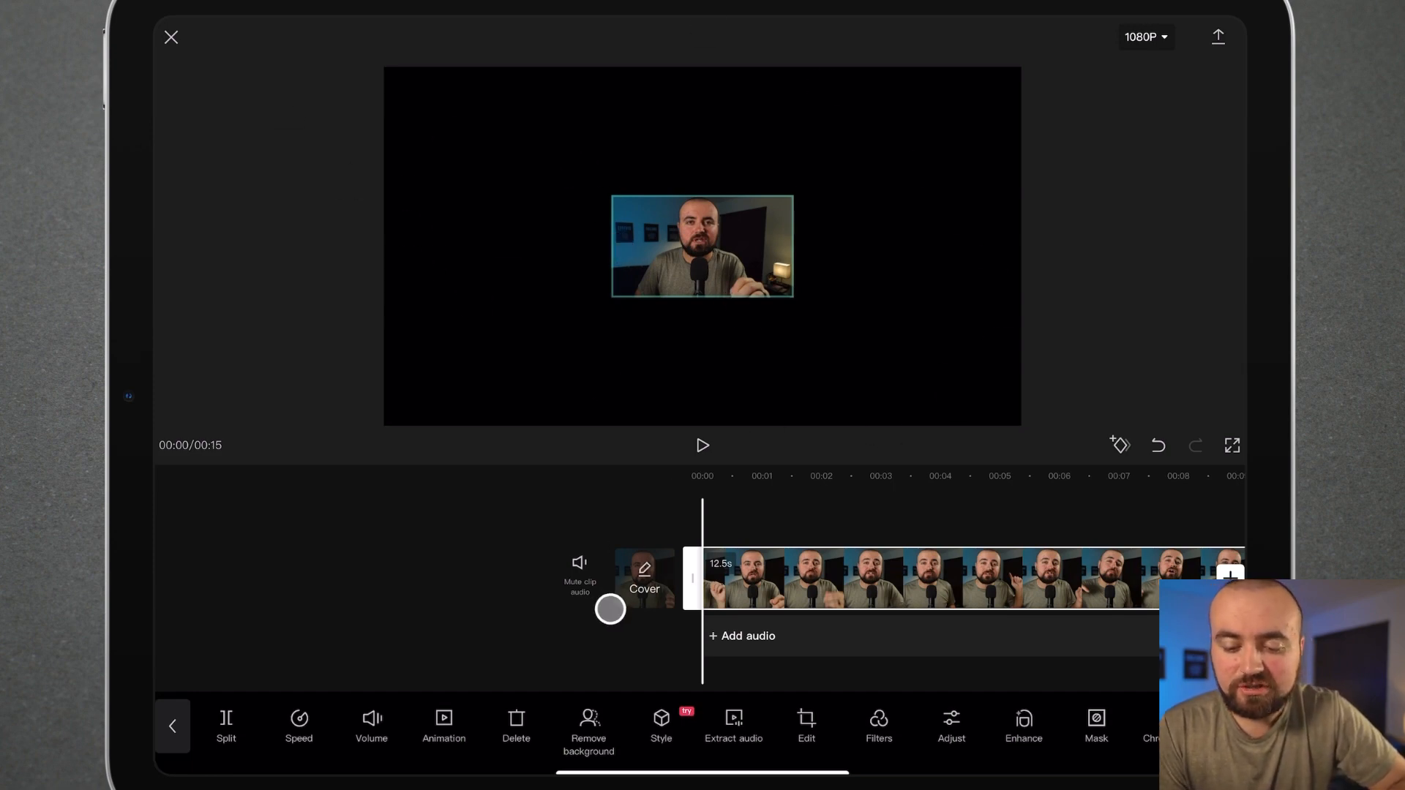
# Step: Set the canvas background to the blue-to-pink gradient preset behind the speaker clip
pyautogui.click(173, 726)
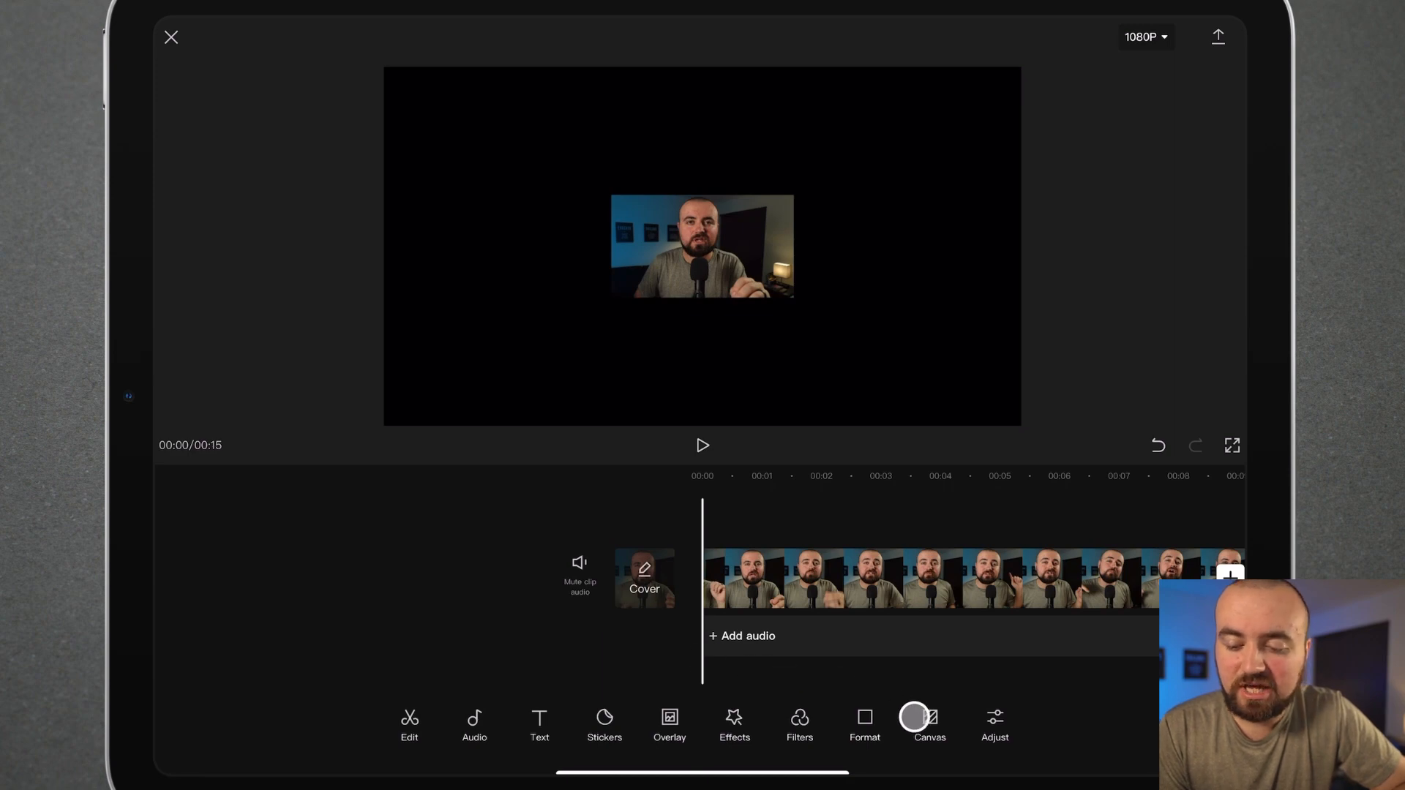
pyautogui.click(930, 725)
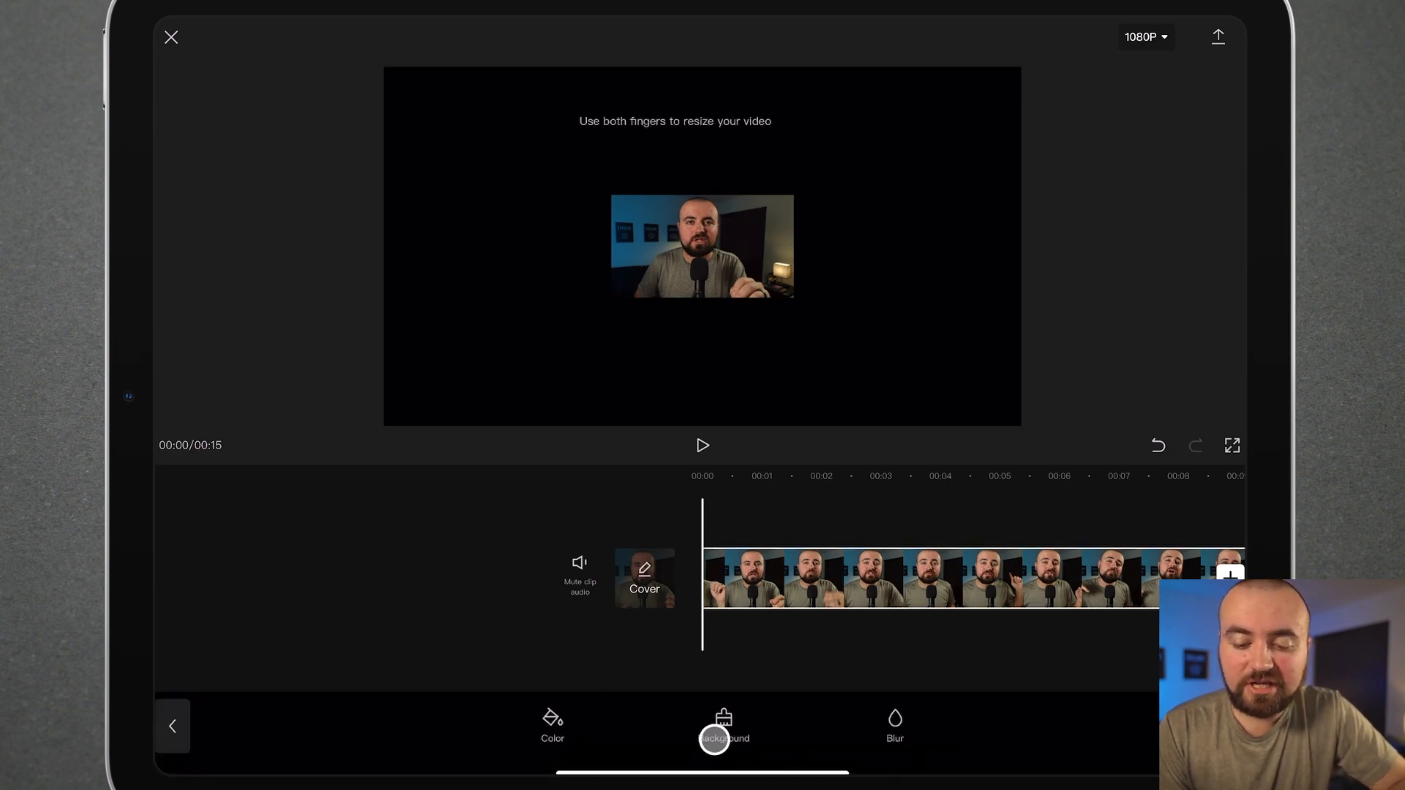
pyautogui.click(723, 726)
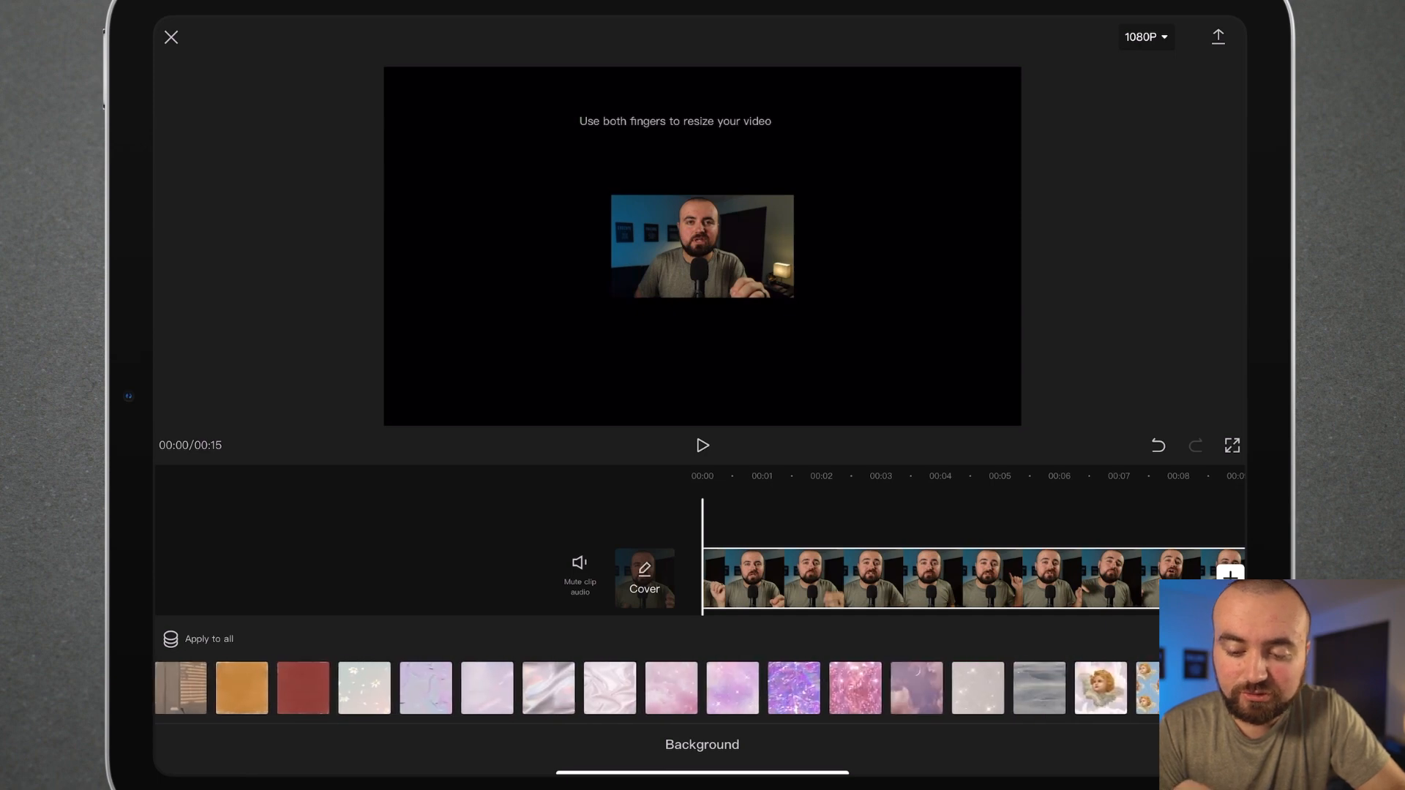
pyautogui.hscroll(-3)
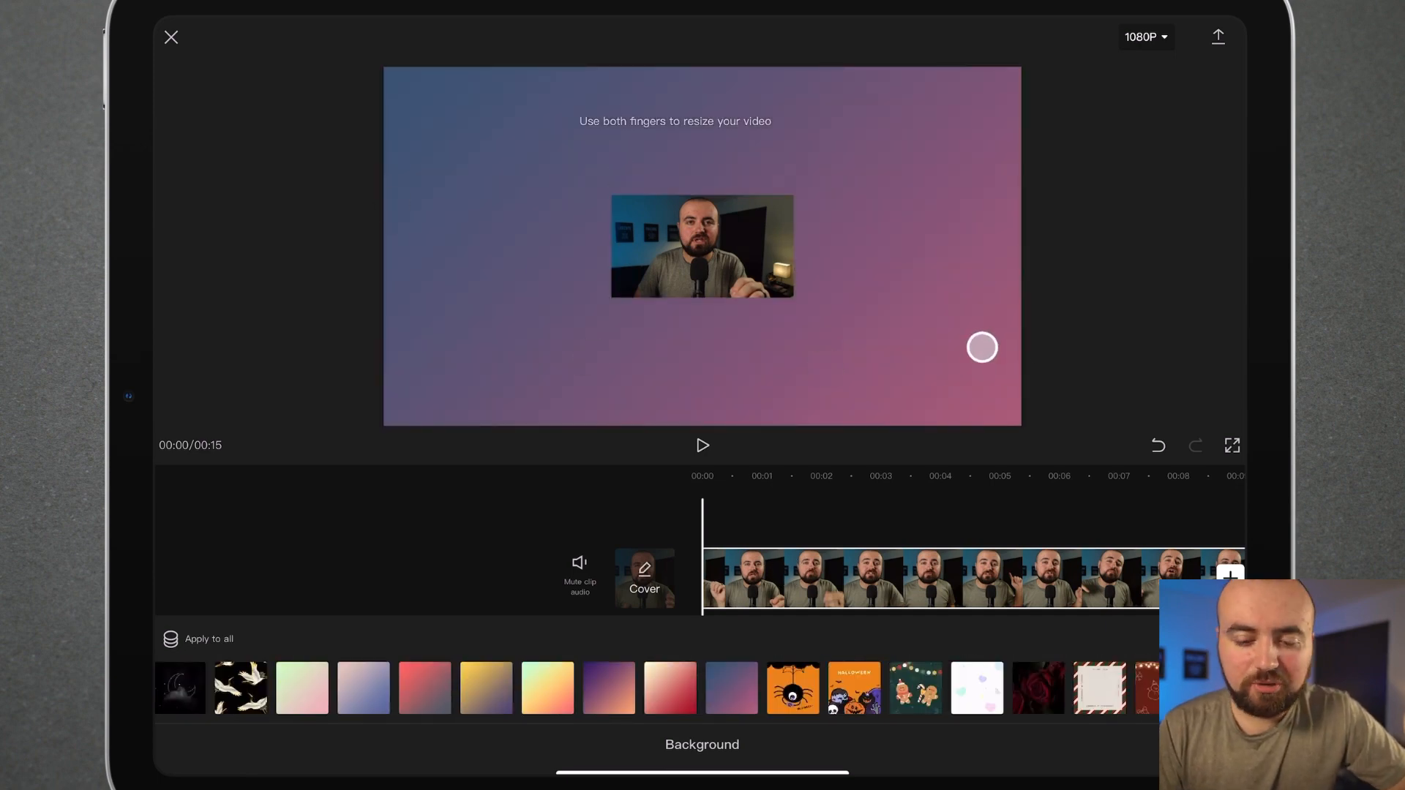
pyautogui.moveTo(982, 348); pyautogui.dragTo(957, 428)
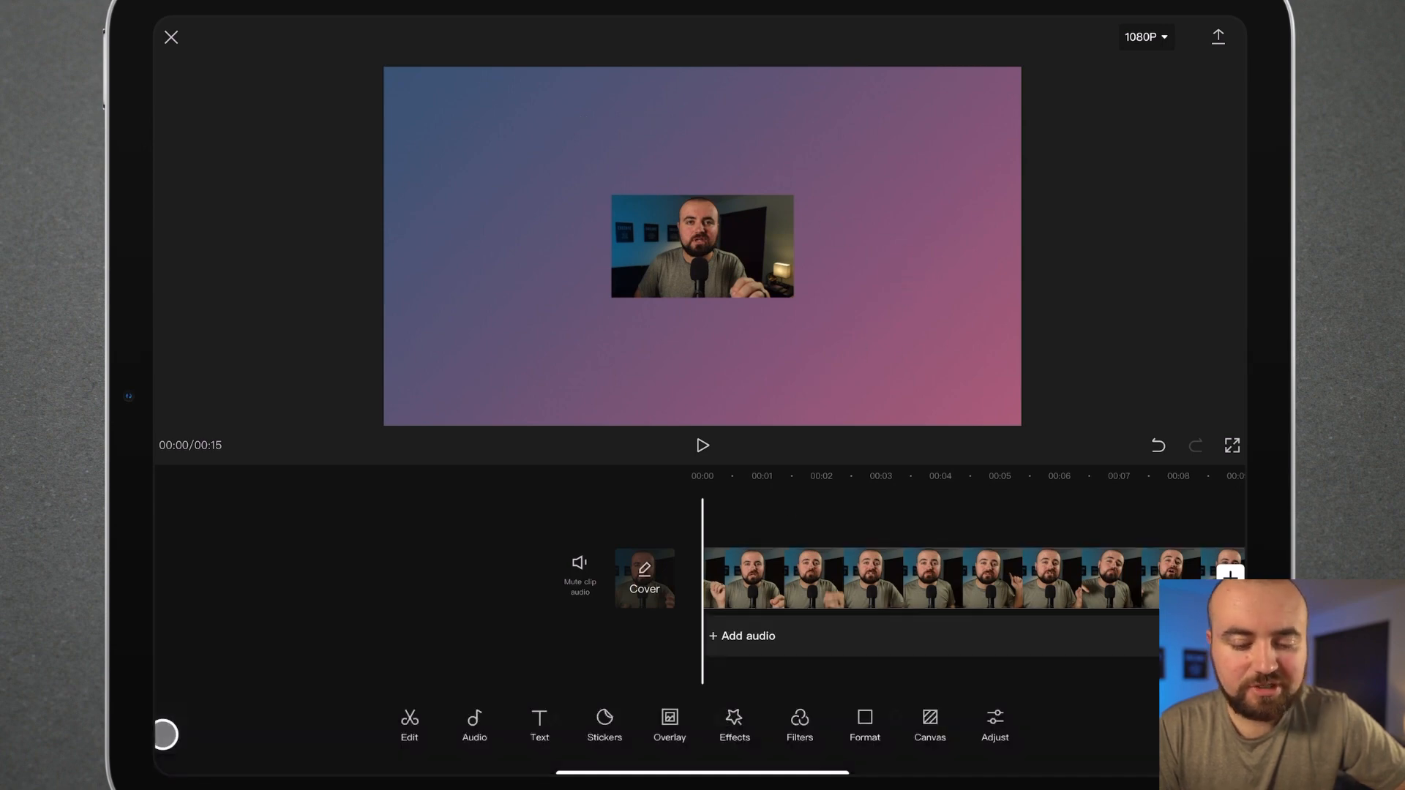
# Step: Crop the speaker clip to a 9:16 portrait strip for the left edge of the frame
pyautogui.click(742, 635)
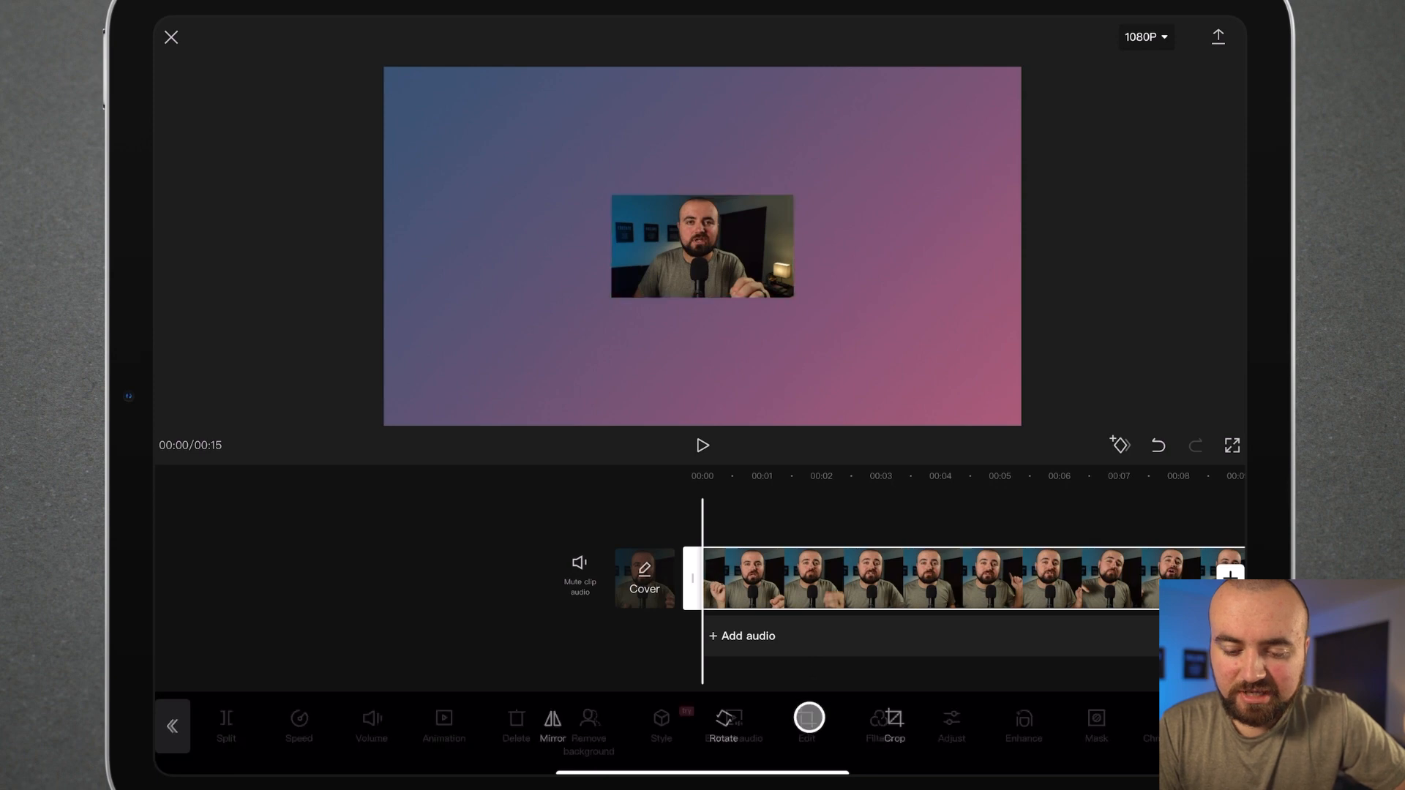
pyautogui.click(885, 722)
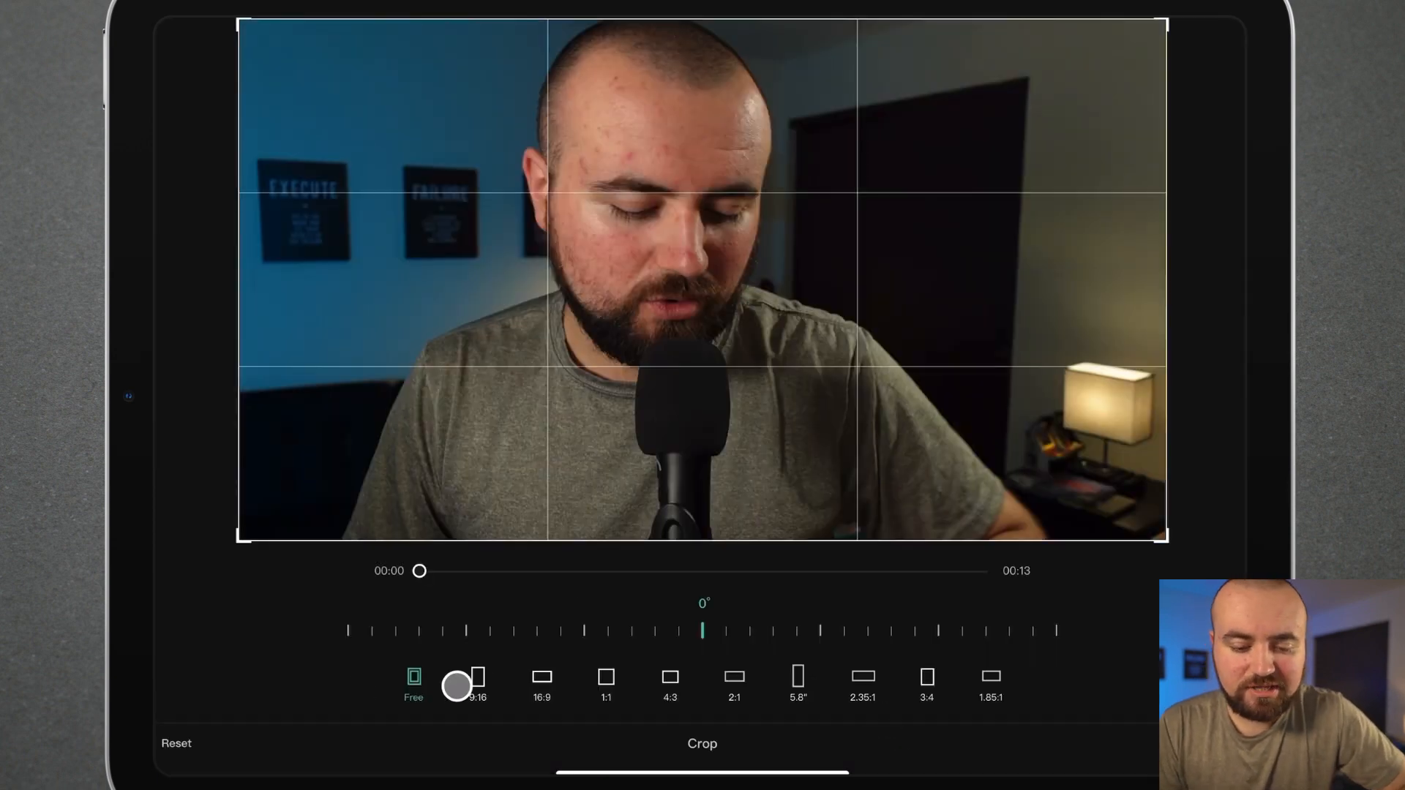
pyautogui.click(477, 676)
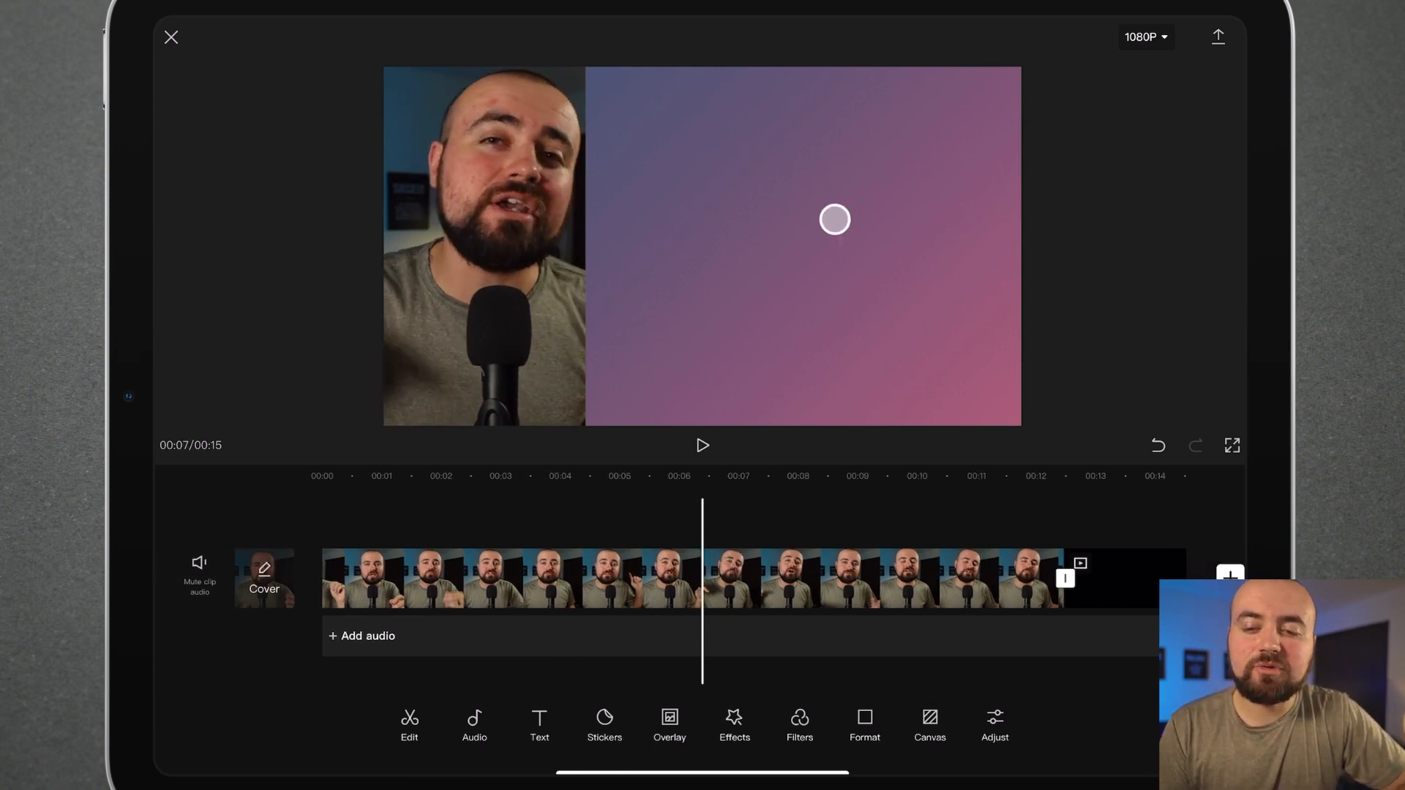
# Step: Add the end-screen reference screenshot from Photos as an overlay above the speaker video
pyautogui.moveTo(833, 220); pyautogui.dragTo(957, 189)
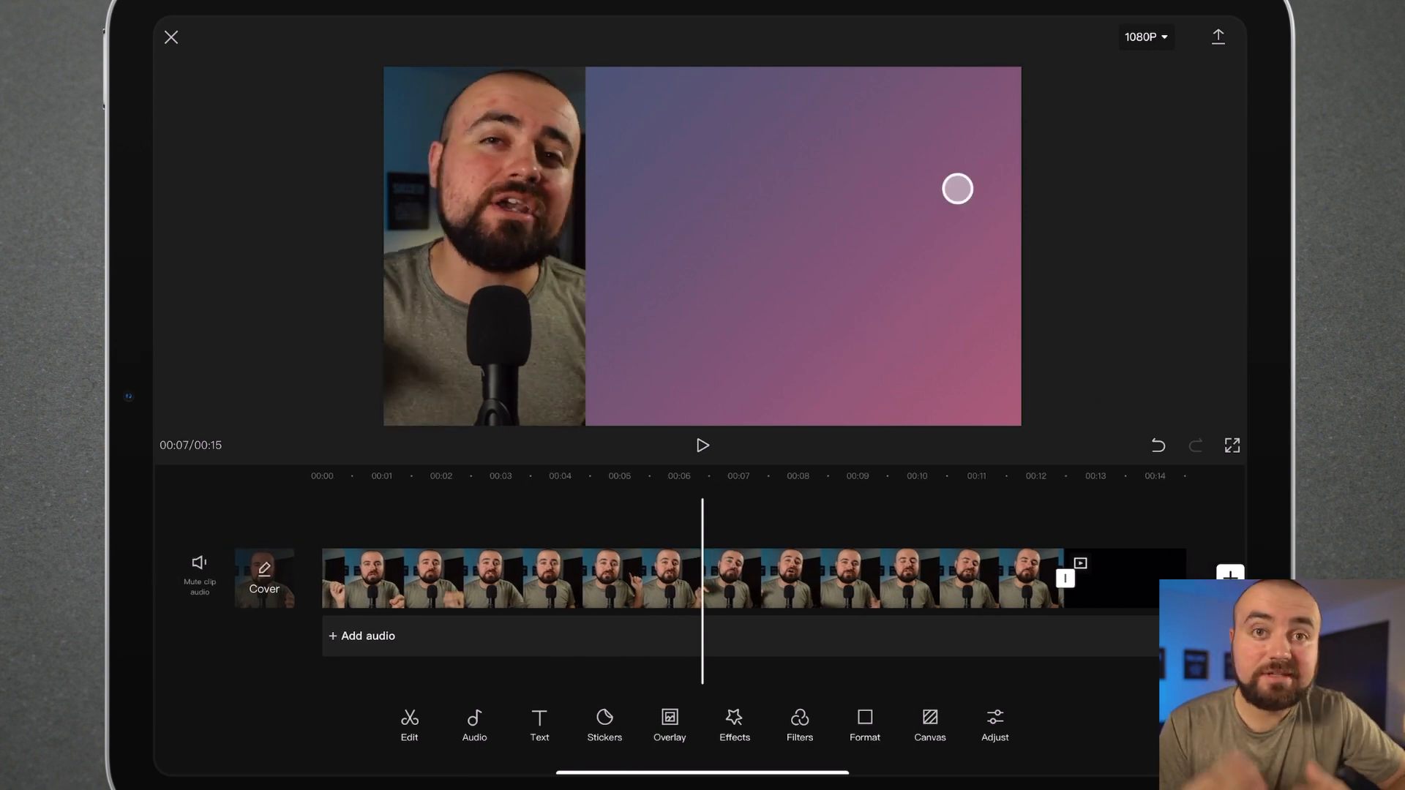
pyautogui.moveTo(957, 189); pyautogui.dragTo(869, 235)
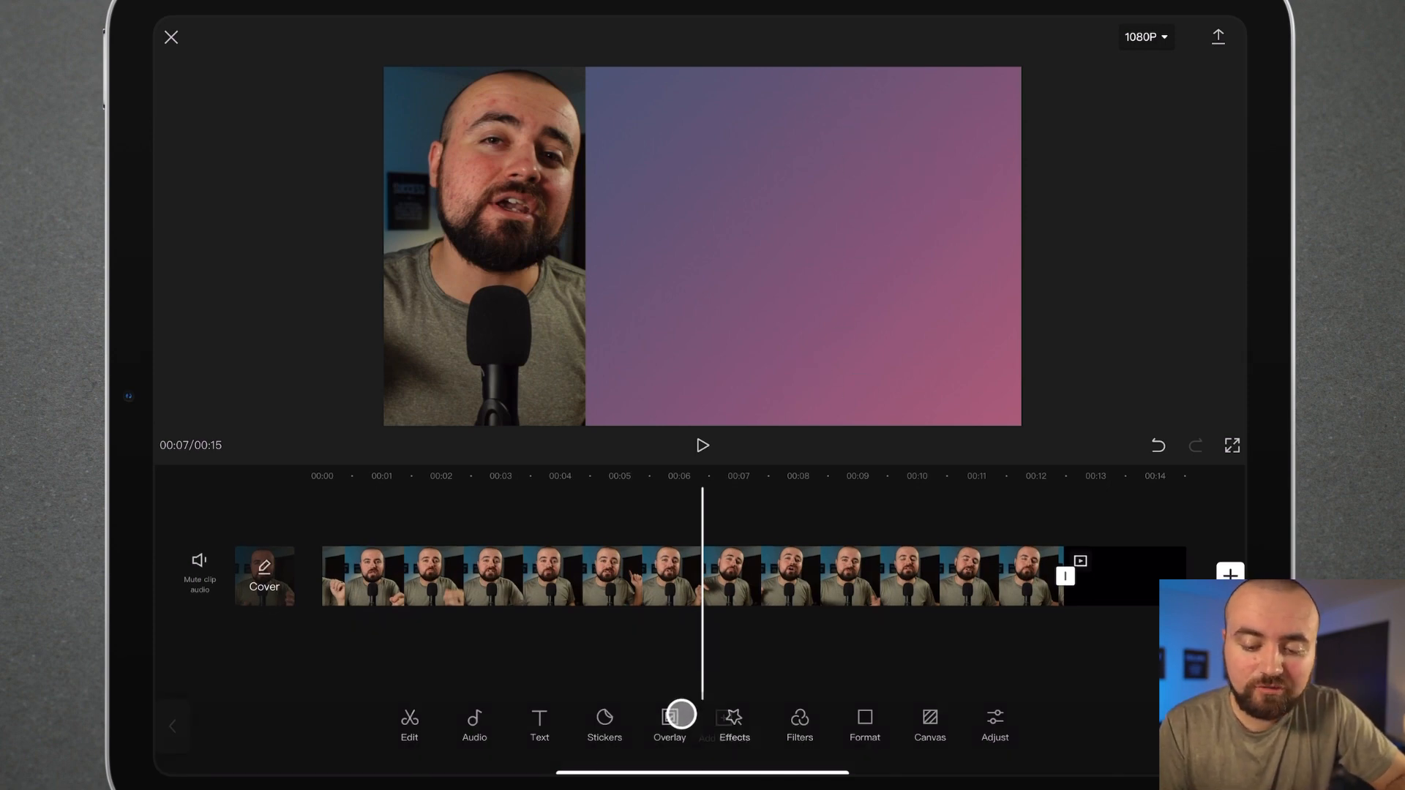
pyautogui.click(669, 726)
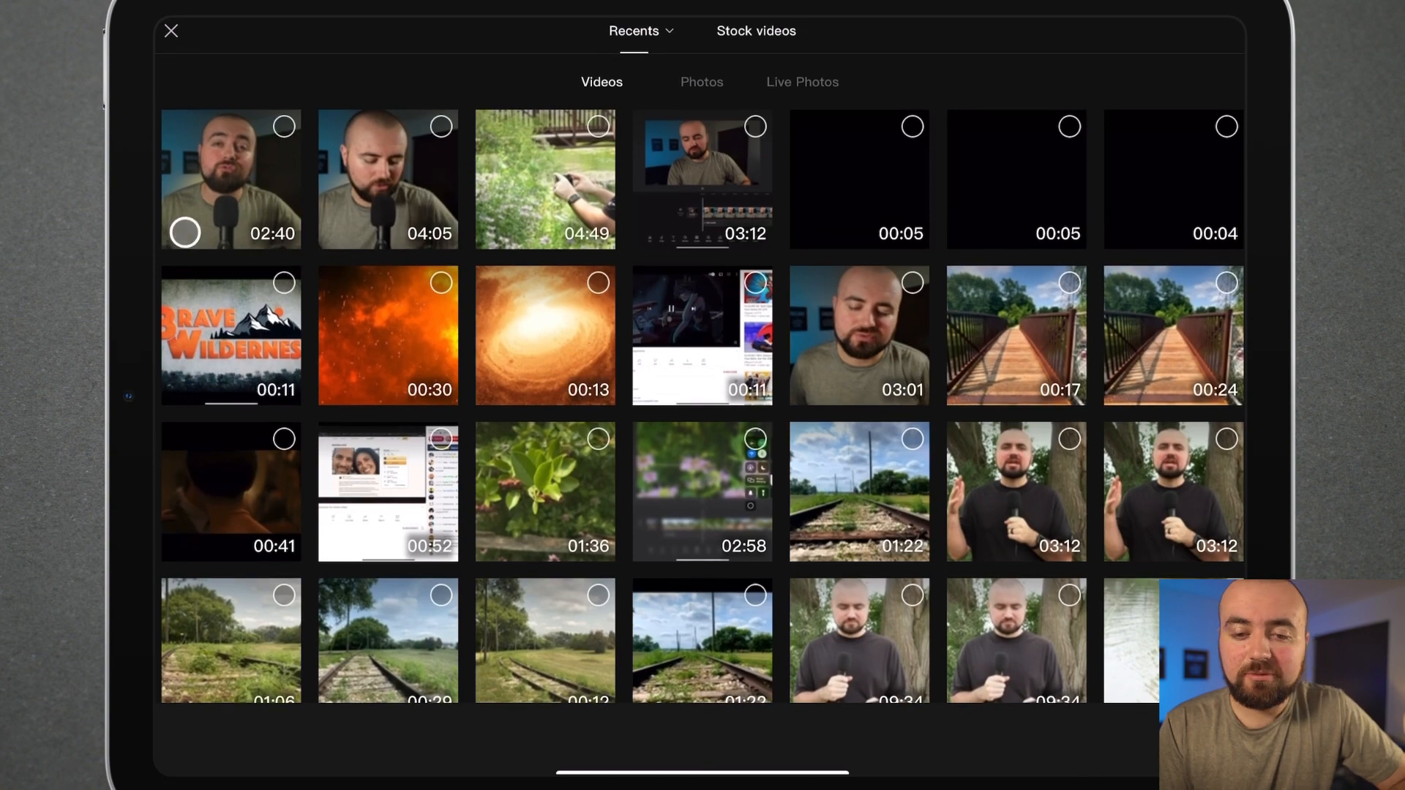
pyautogui.click(701, 82)
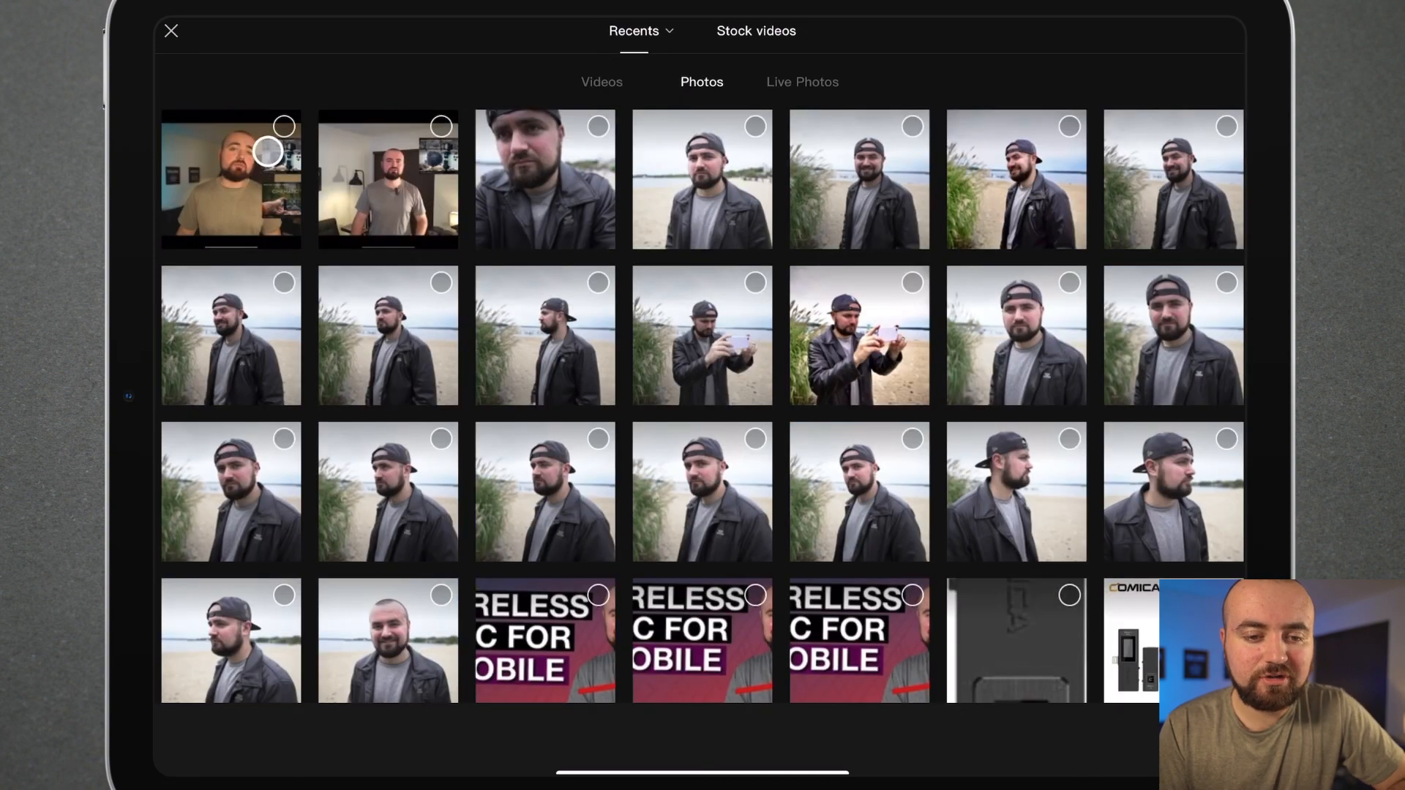
pyautogui.click(282, 126)
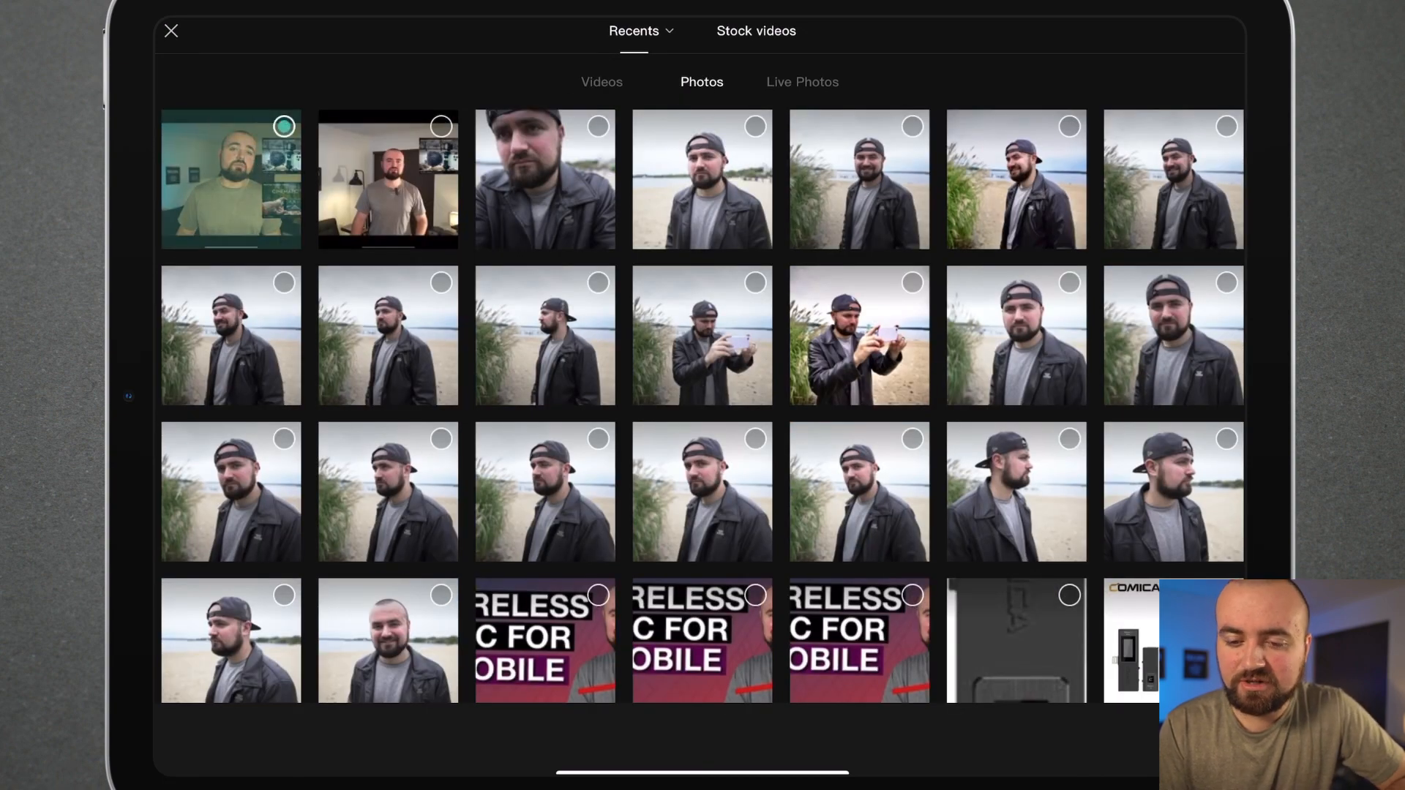
pyautogui.click(171, 30)
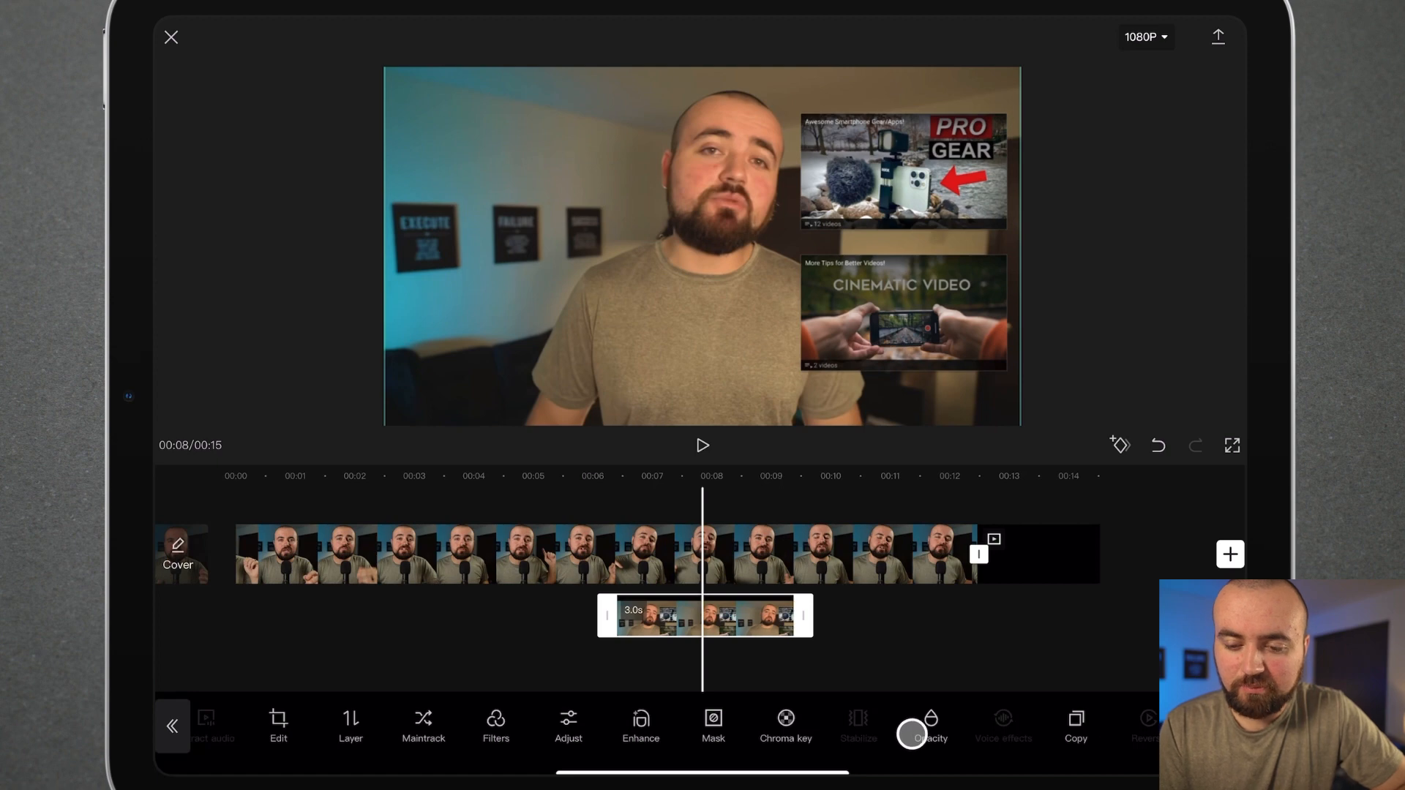
# Step: Scale and position the reference screenshot overlay to fill the frame
pyautogui.click(923, 726)
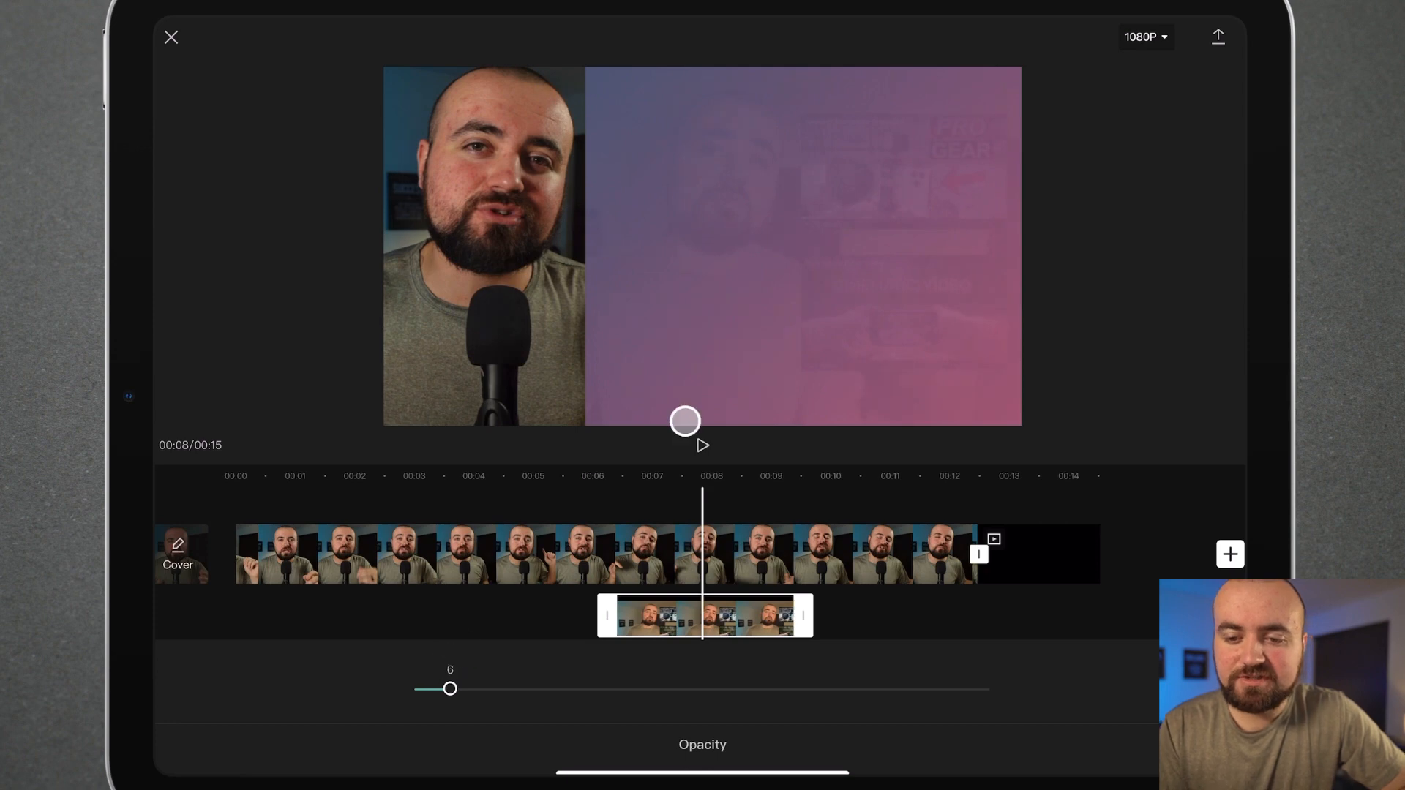
pyautogui.moveTo(685, 421); pyautogui.dragTo(865, 144)
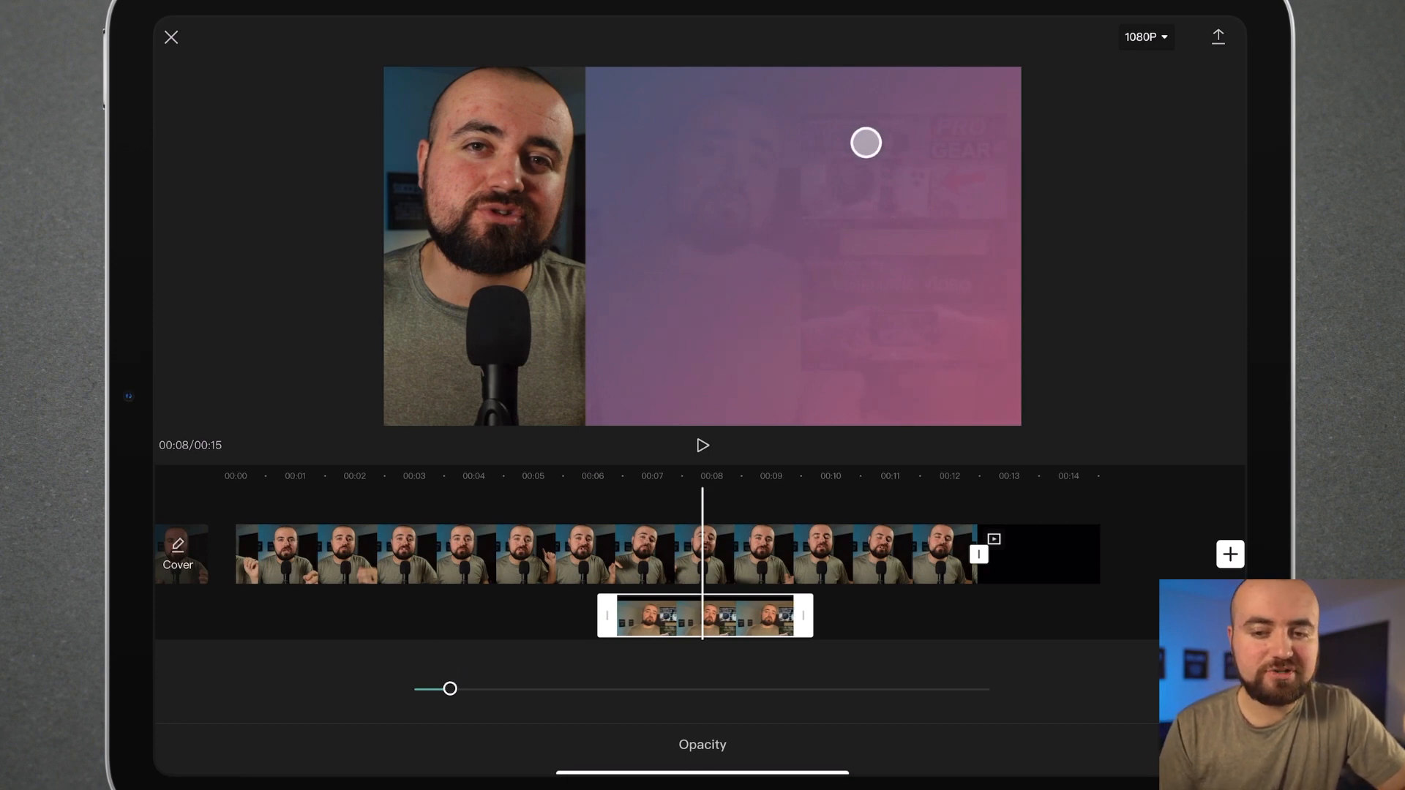
pyautogui.moveTo(865, 141); pyautogui.dragTo(845, 296)
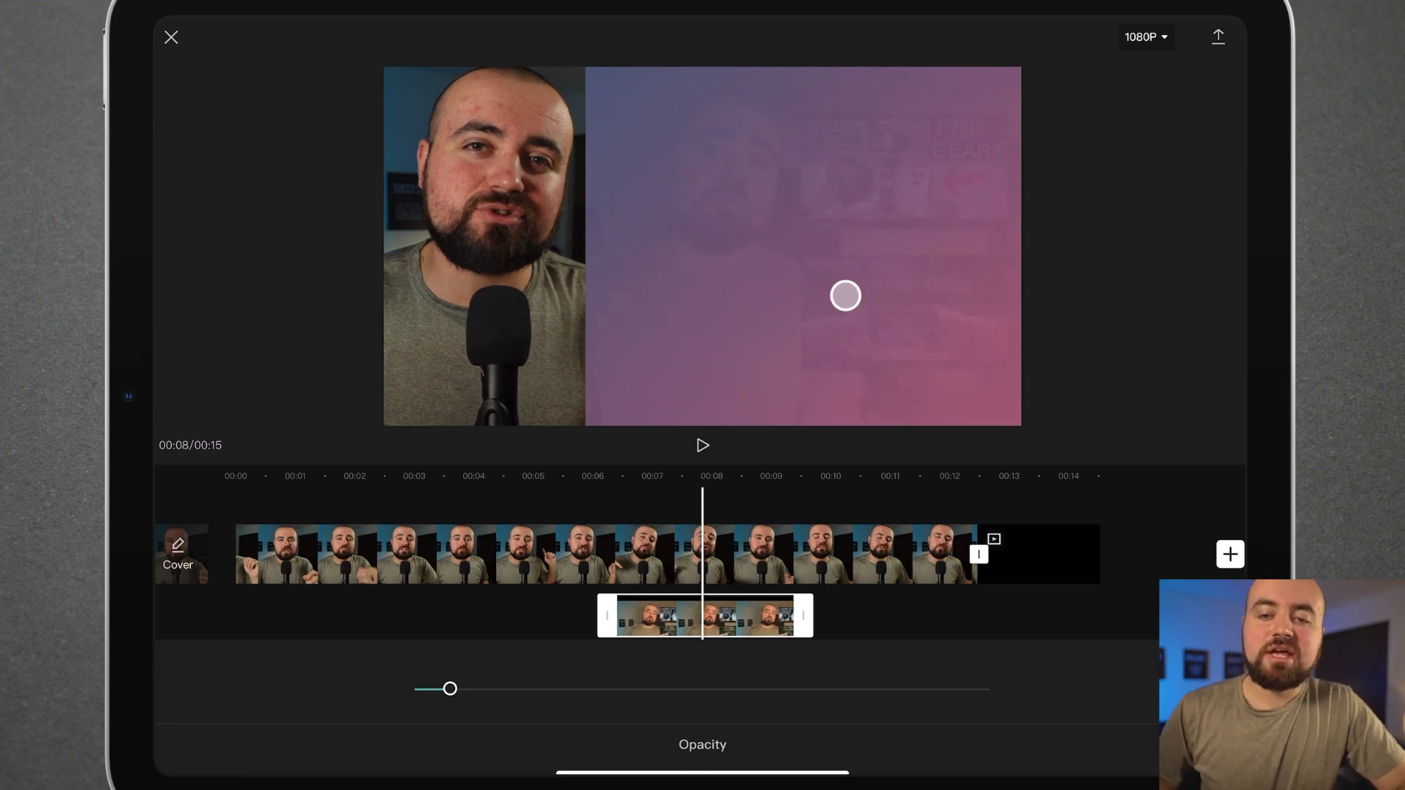
pyautogui.moveTo(845, 296); pyautogui.dragTo(815, 88)
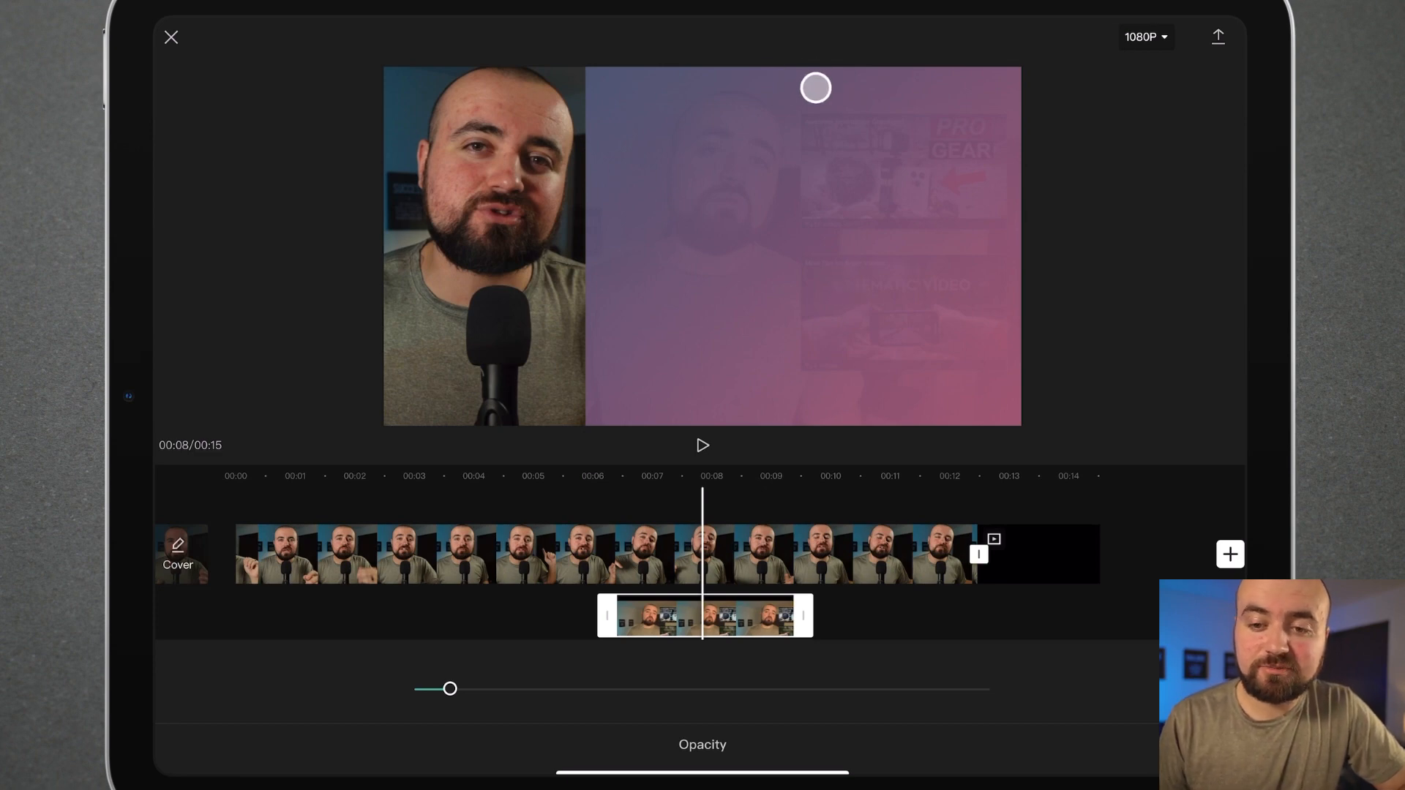
pyautogui.moveTo(815, 87); pyautogui.dragTo(906, 244)
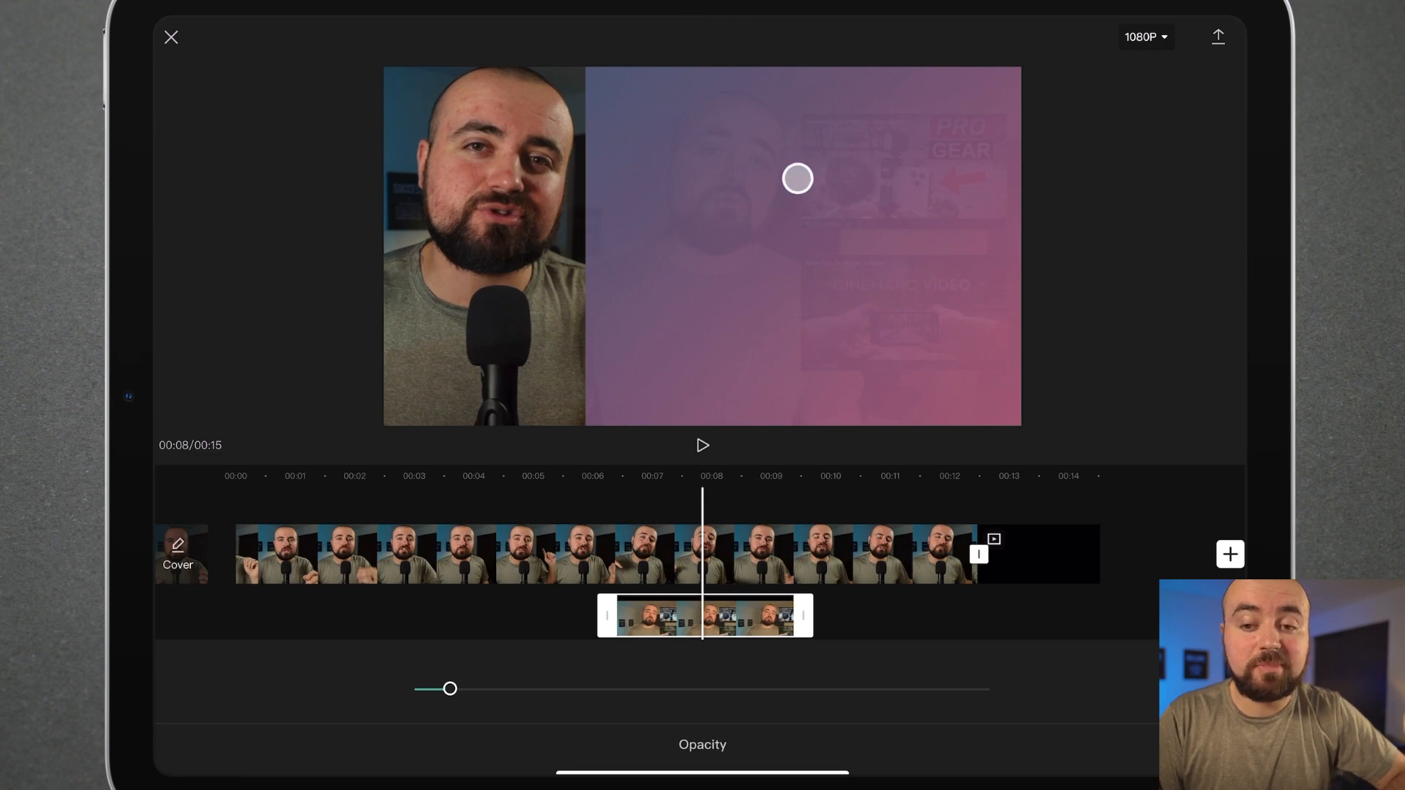
pyautogui.moveTo(798, 177); pyautogui.dragTo(760, 249)
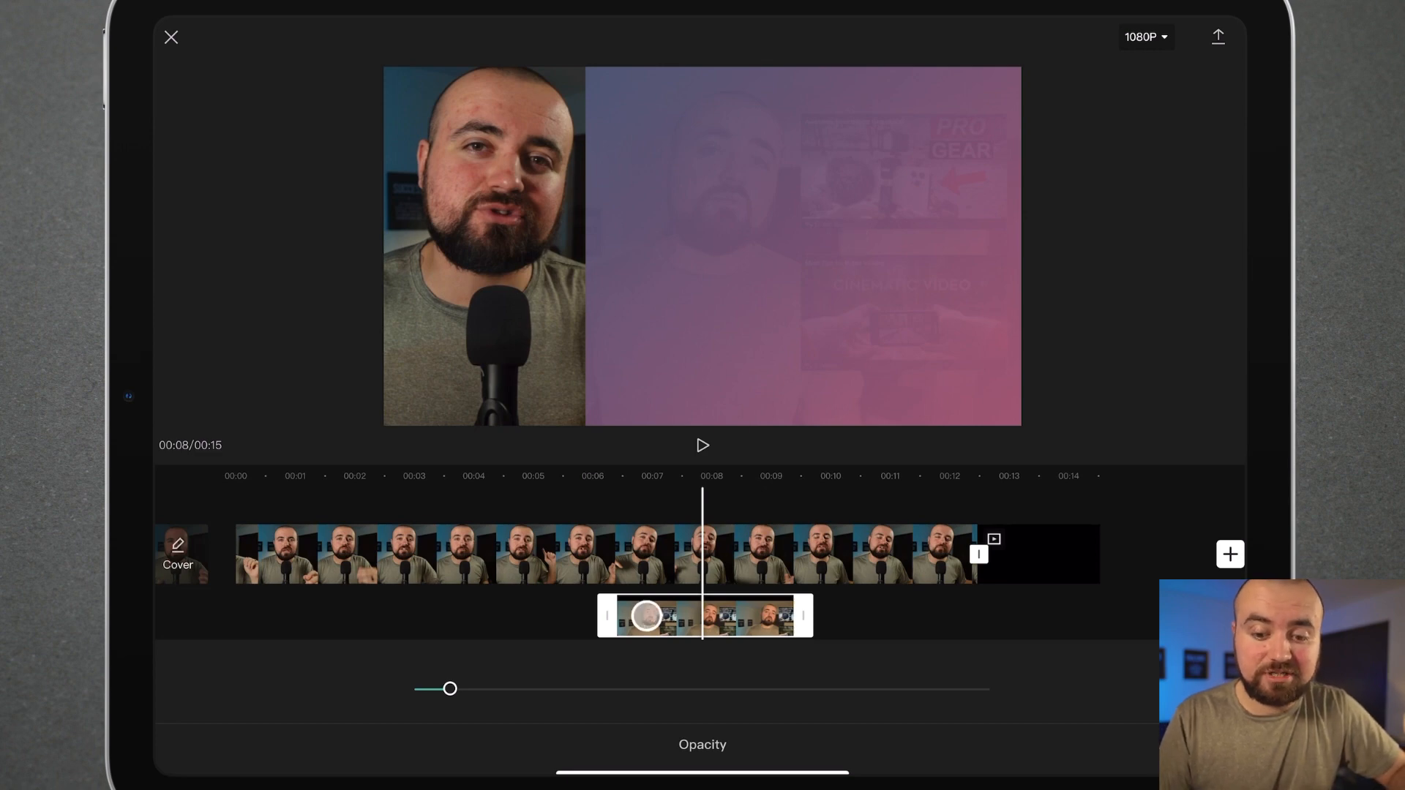
# Step: Lower the overlay's opacity until it is a faint guide over the gradient
pyautogui.moveTo(451, 688); pyautogui.dragTo(925, 695)
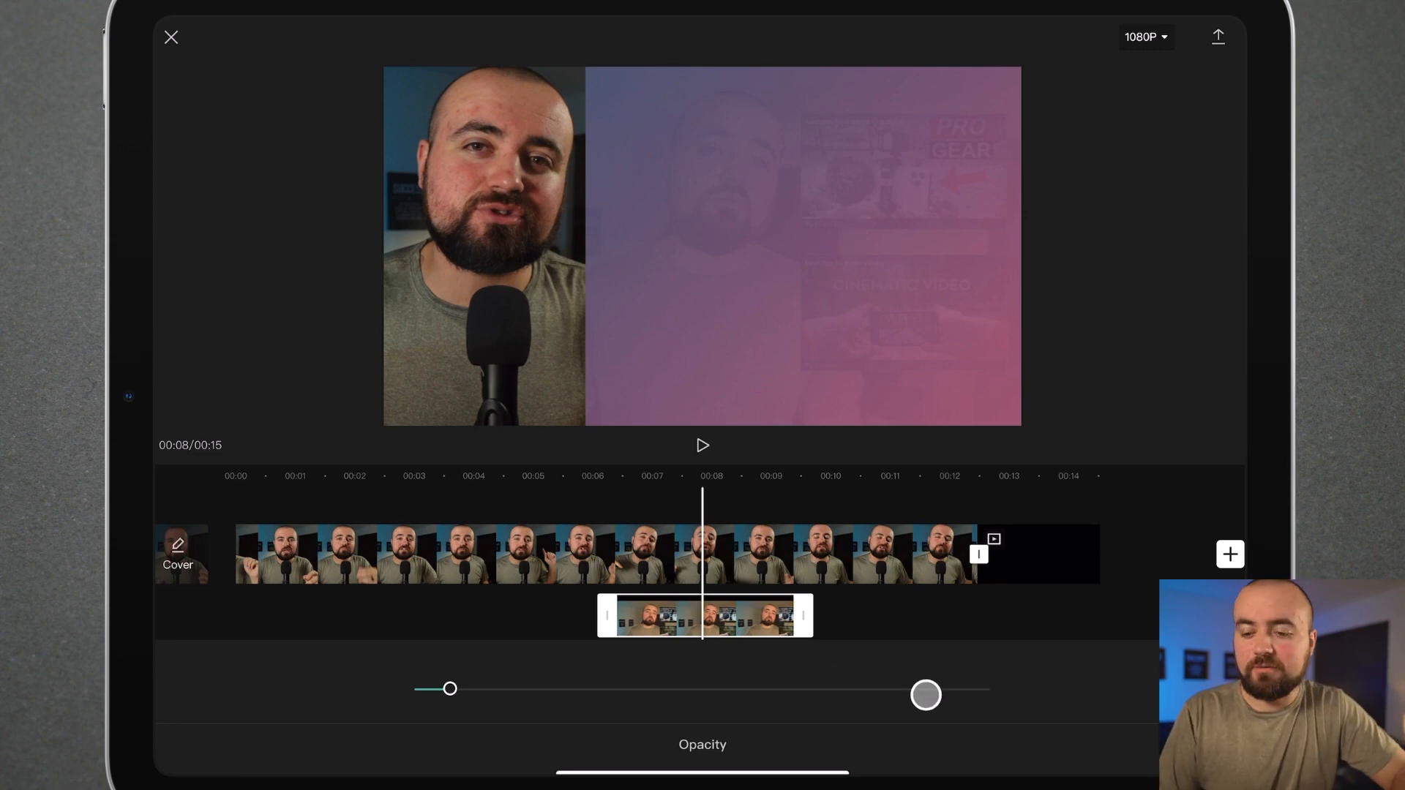
pyautogui.moveTo(925, 695); pyautogui.dragTo(448, 688)
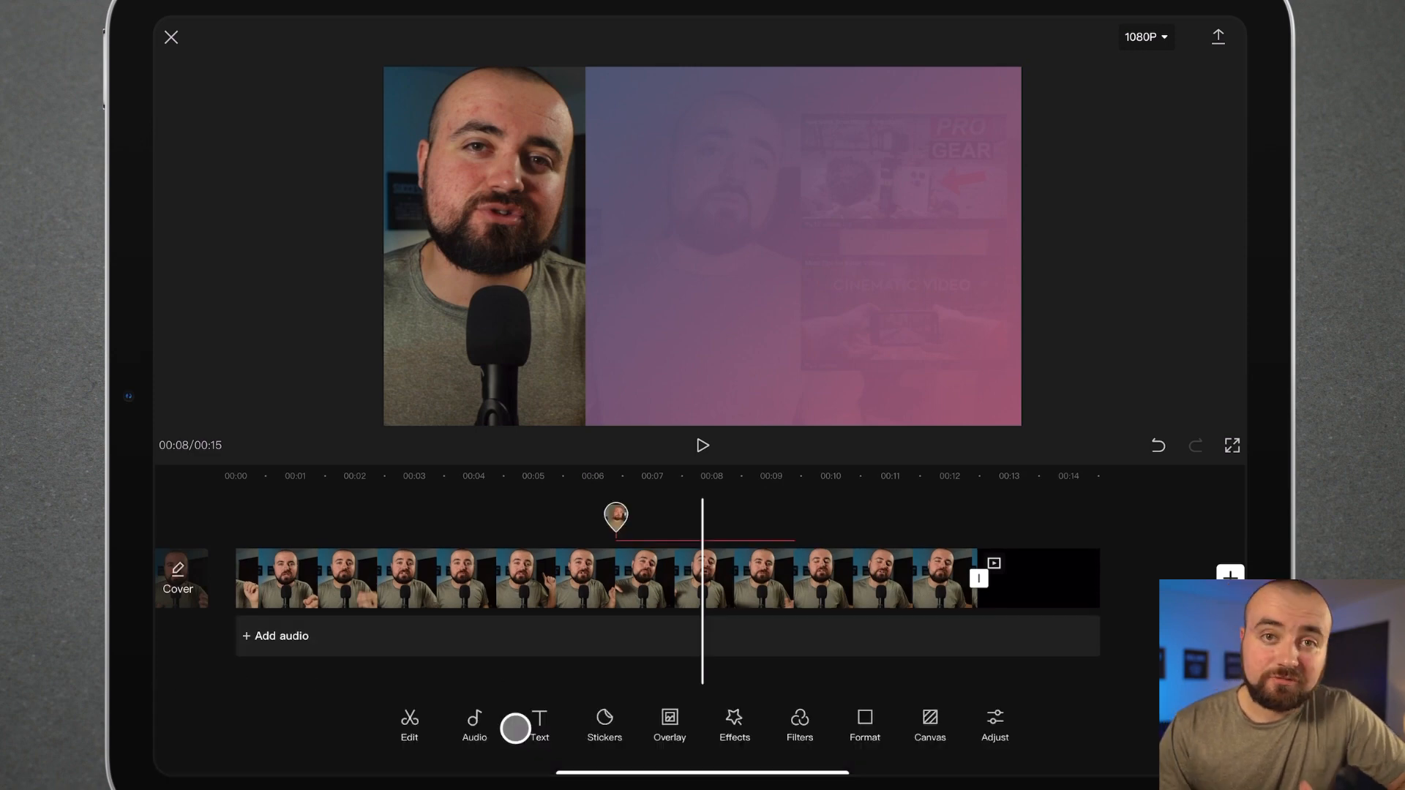
# Step: Add a 'CHECKOUT THIS PLAYLIST!' text box and place it at the gradient's top right
pyautogui.click(475, 720)
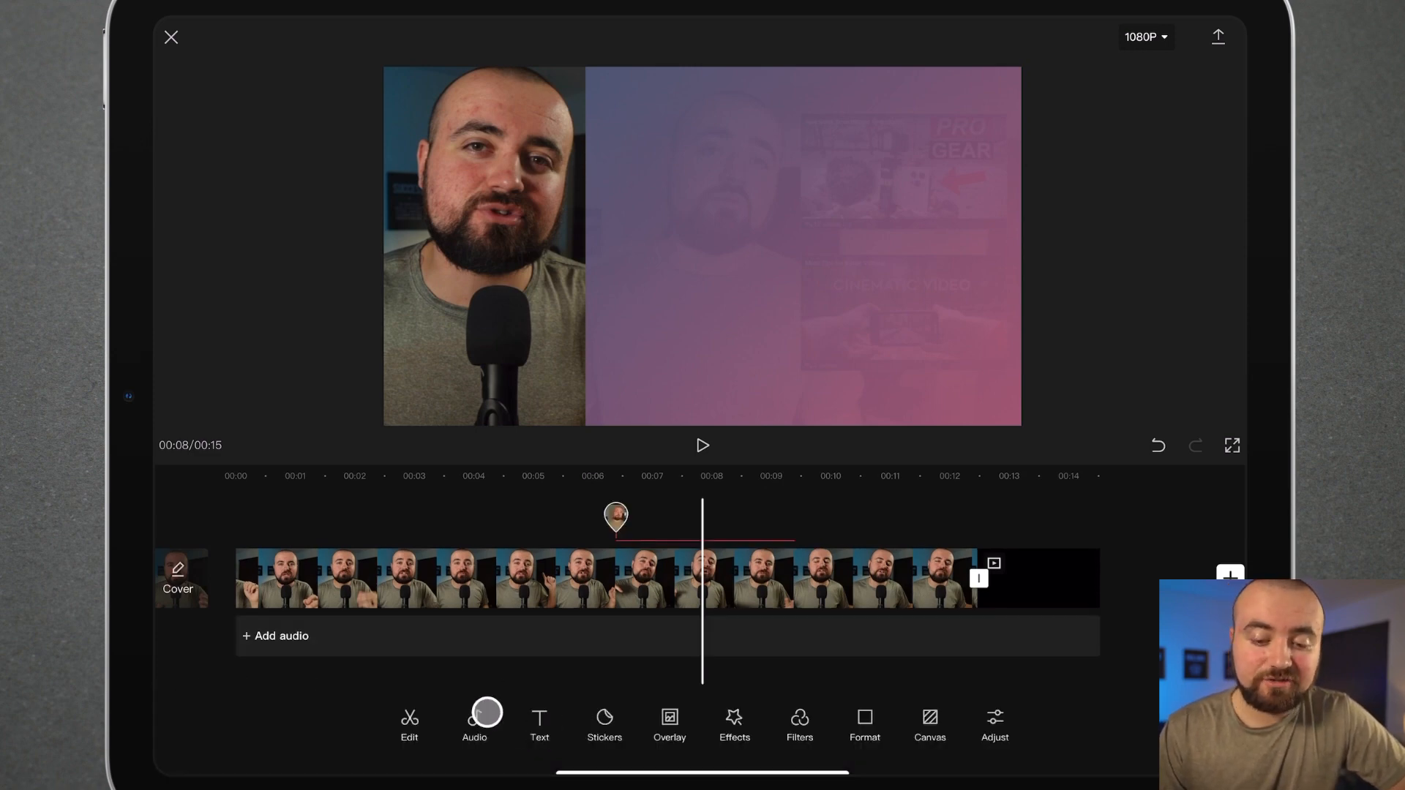
pyautogui.click(539, 726)
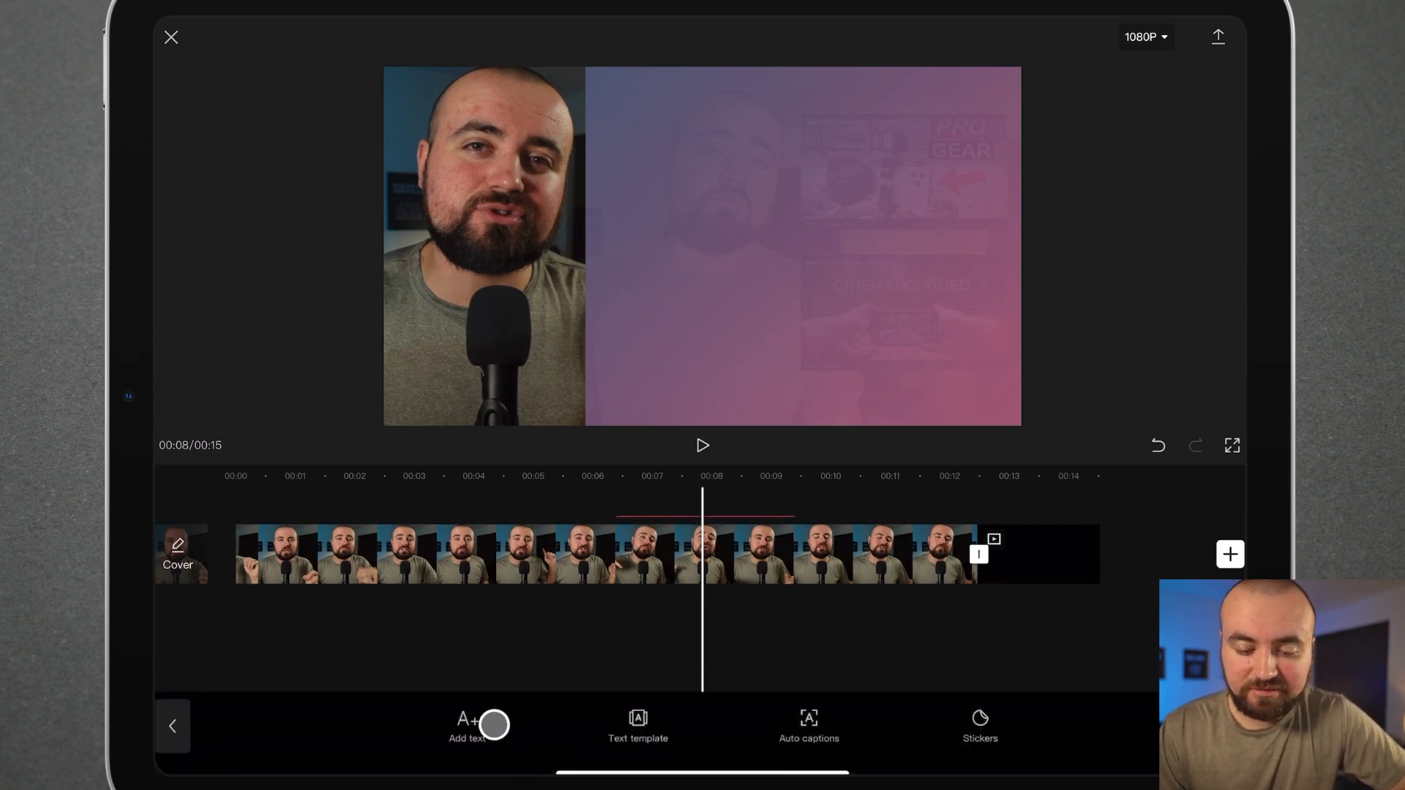
pyautogui.click(477, 726)
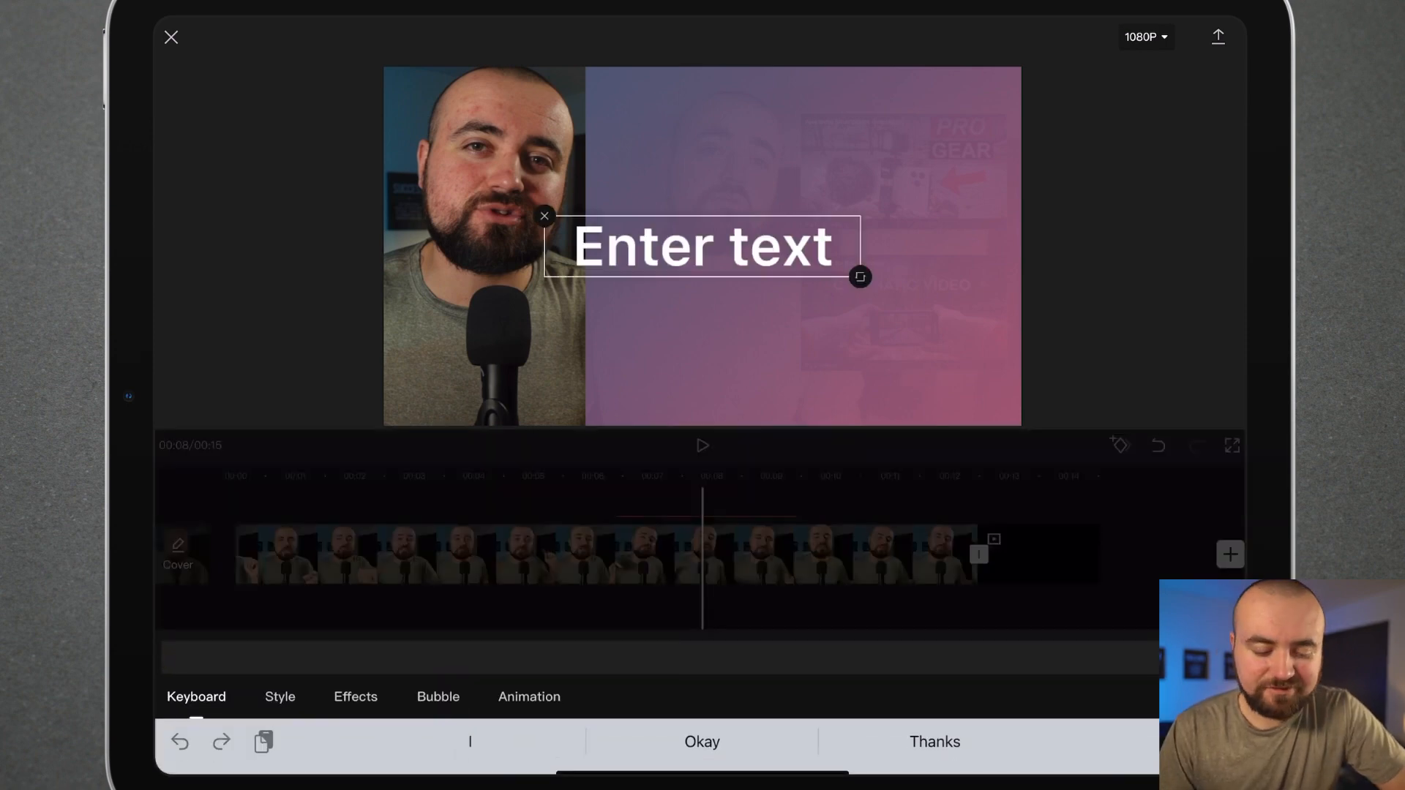
pyautogui.write('CHECKOUT')
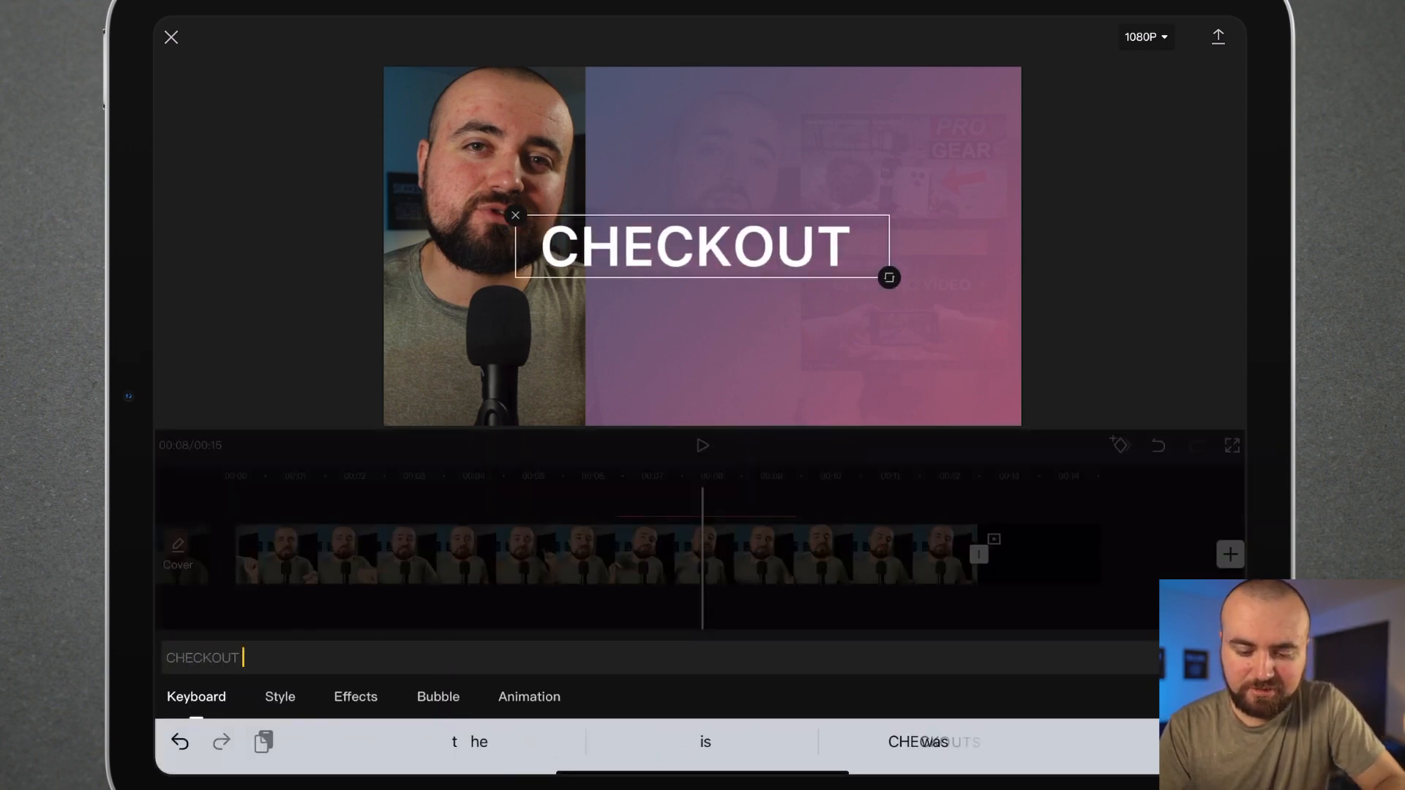
pyautogui.write('THIS PLAYLIST!')
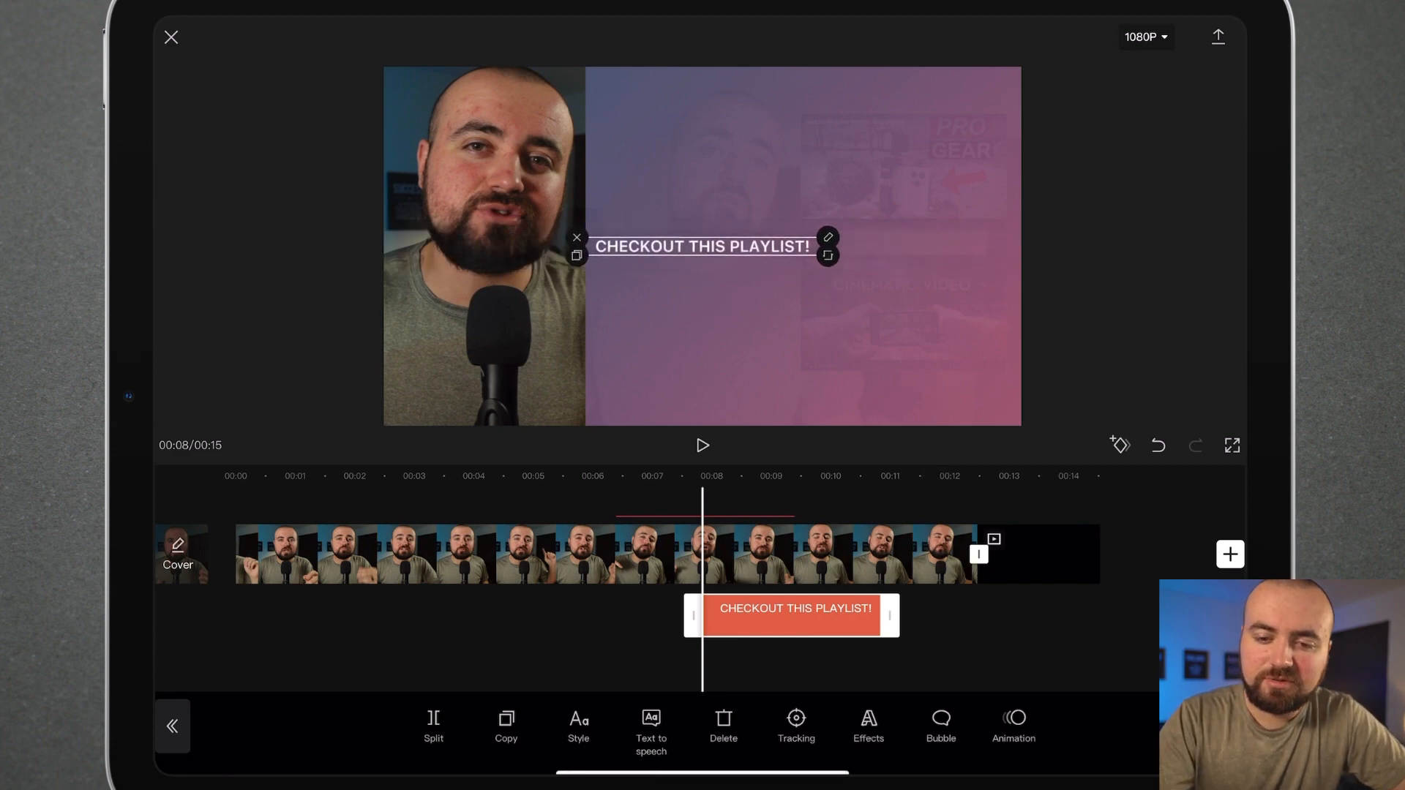
pyautogui.moveTo(701, 246); pyautogui.dragTo(861, 97)
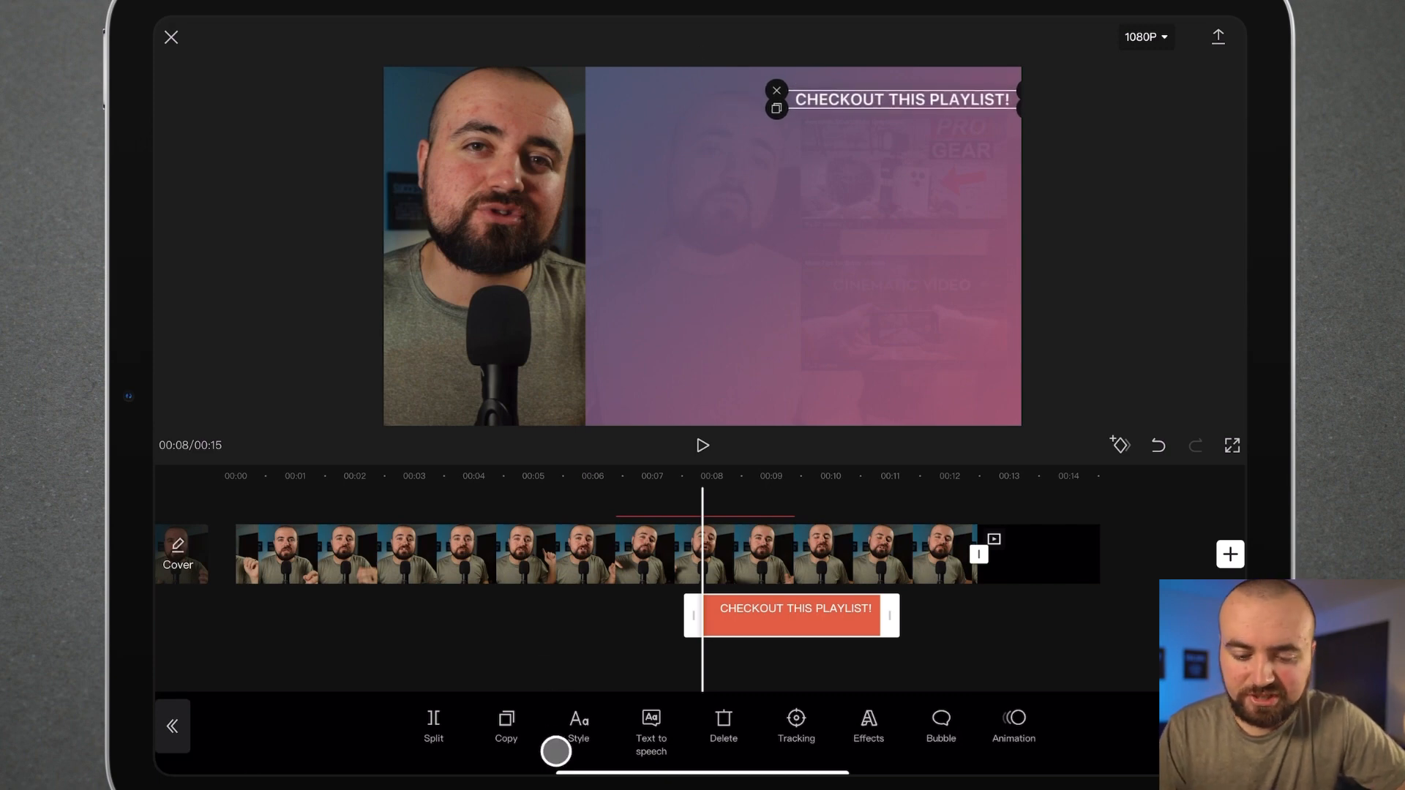
# Step: Apply the black-on-white text style preset to the playlist label
pyautogui.click(578, 726)
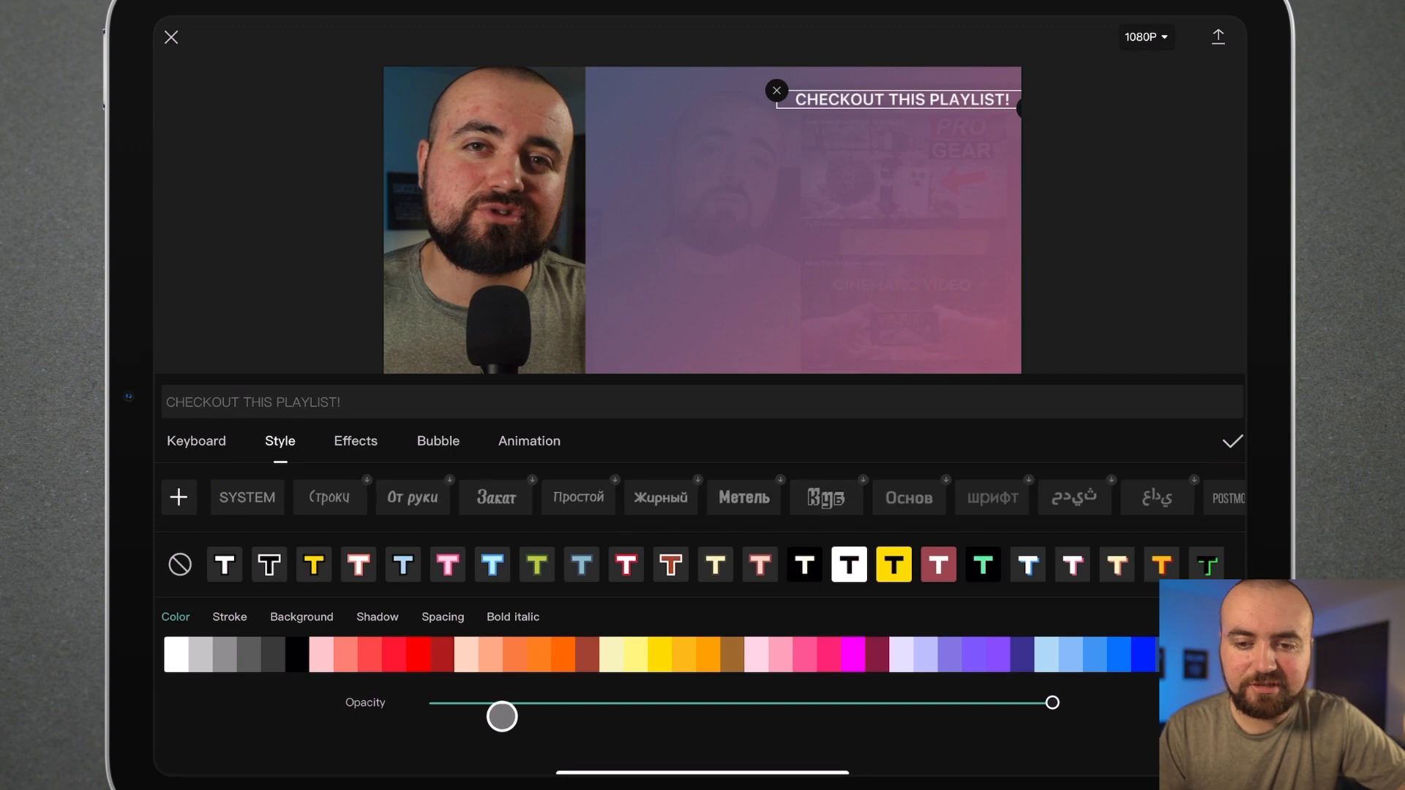
pyautogui.moveTo(502, 716); pyautogui.dragTo(1053, 702)
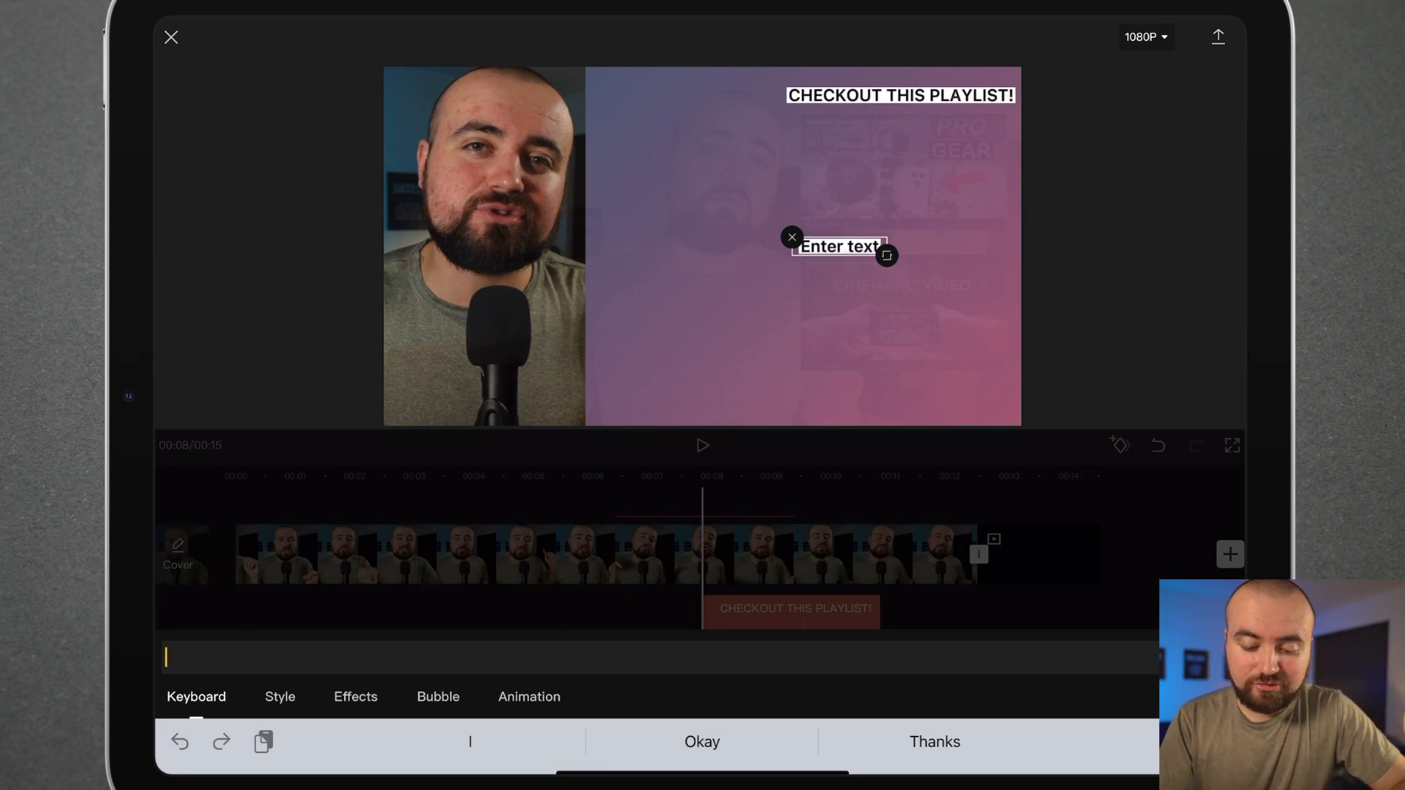
# Step: Add a 'CHECKOUT MY CHANNEL TRAILER' label and place it mid-right on the gradient
pyautogui.write('CHECKOUT MY CHANNEL')
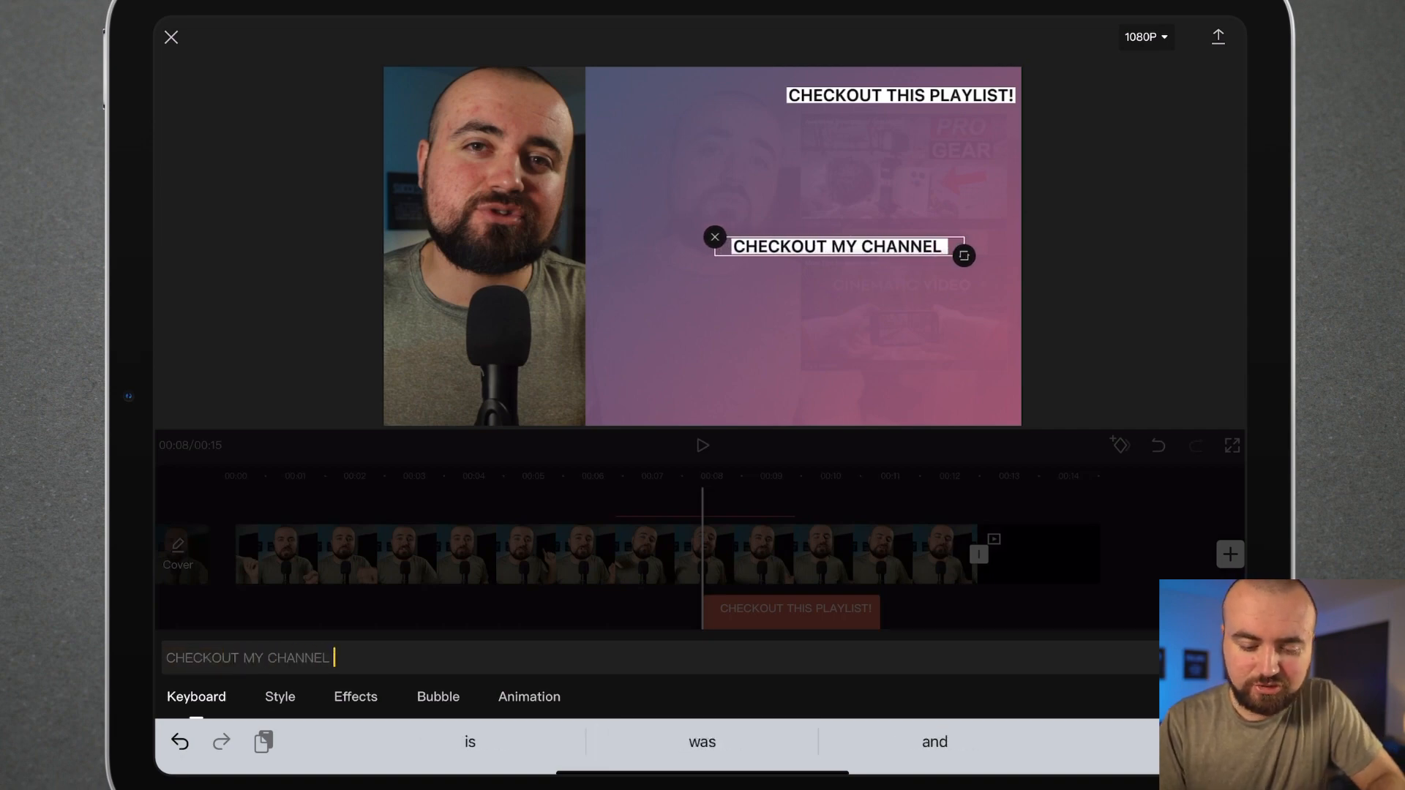
pyautogui.write('TRAILER')
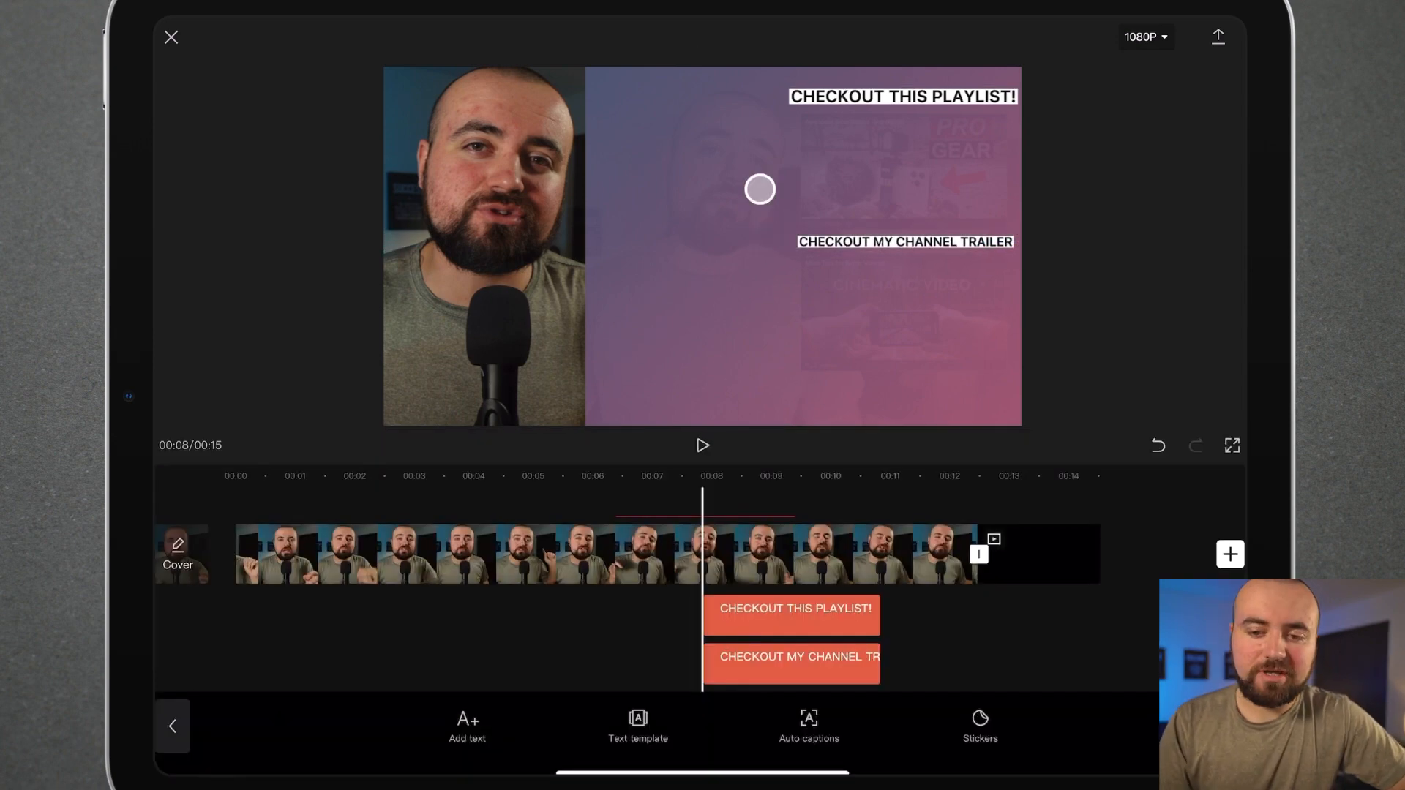
pyautogui.moveTo(759, 189); pyautogui.dragTo(852, 253)
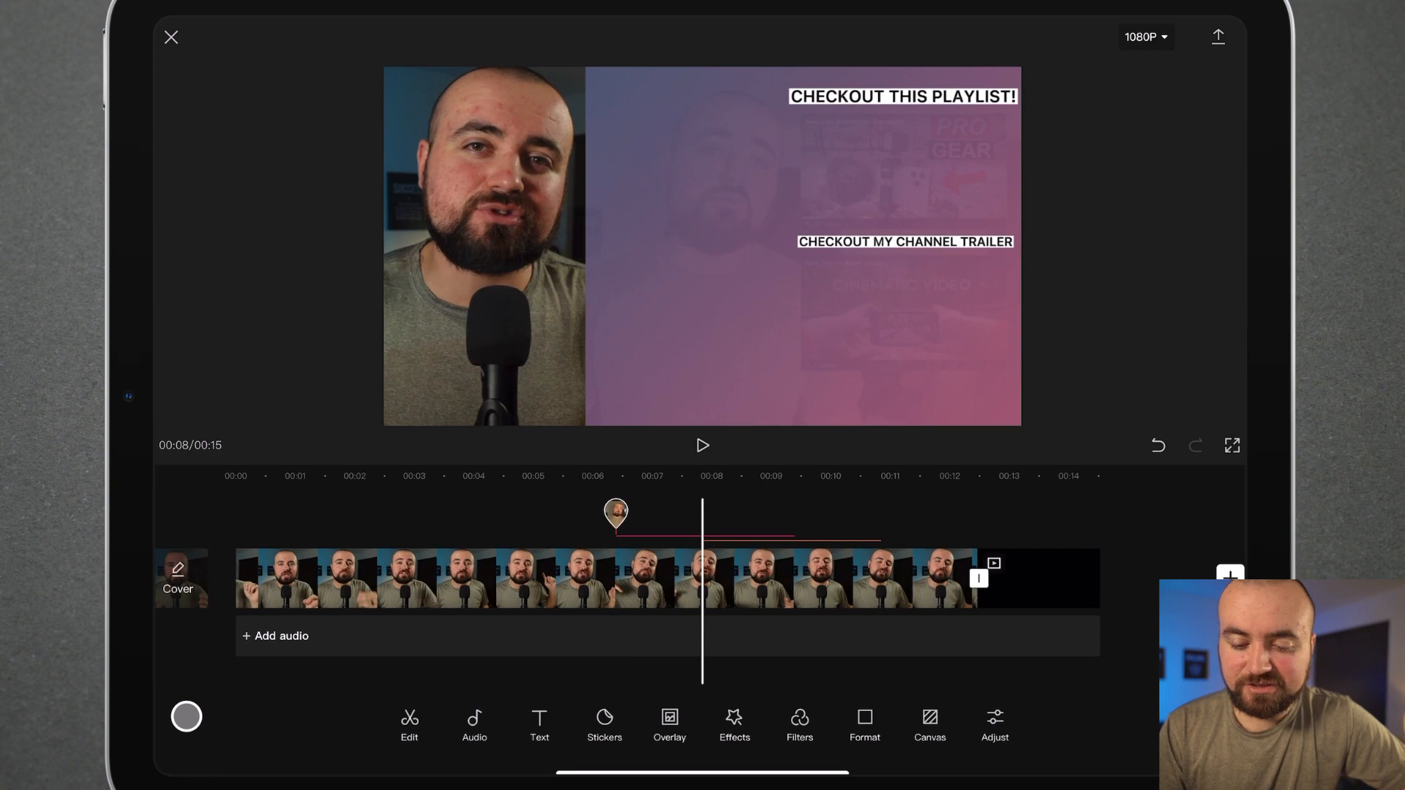
# Step: From the arrows-and-circles sticker set, add the yellow arrow sticker to the frame
pyautogui.click(603, 721)
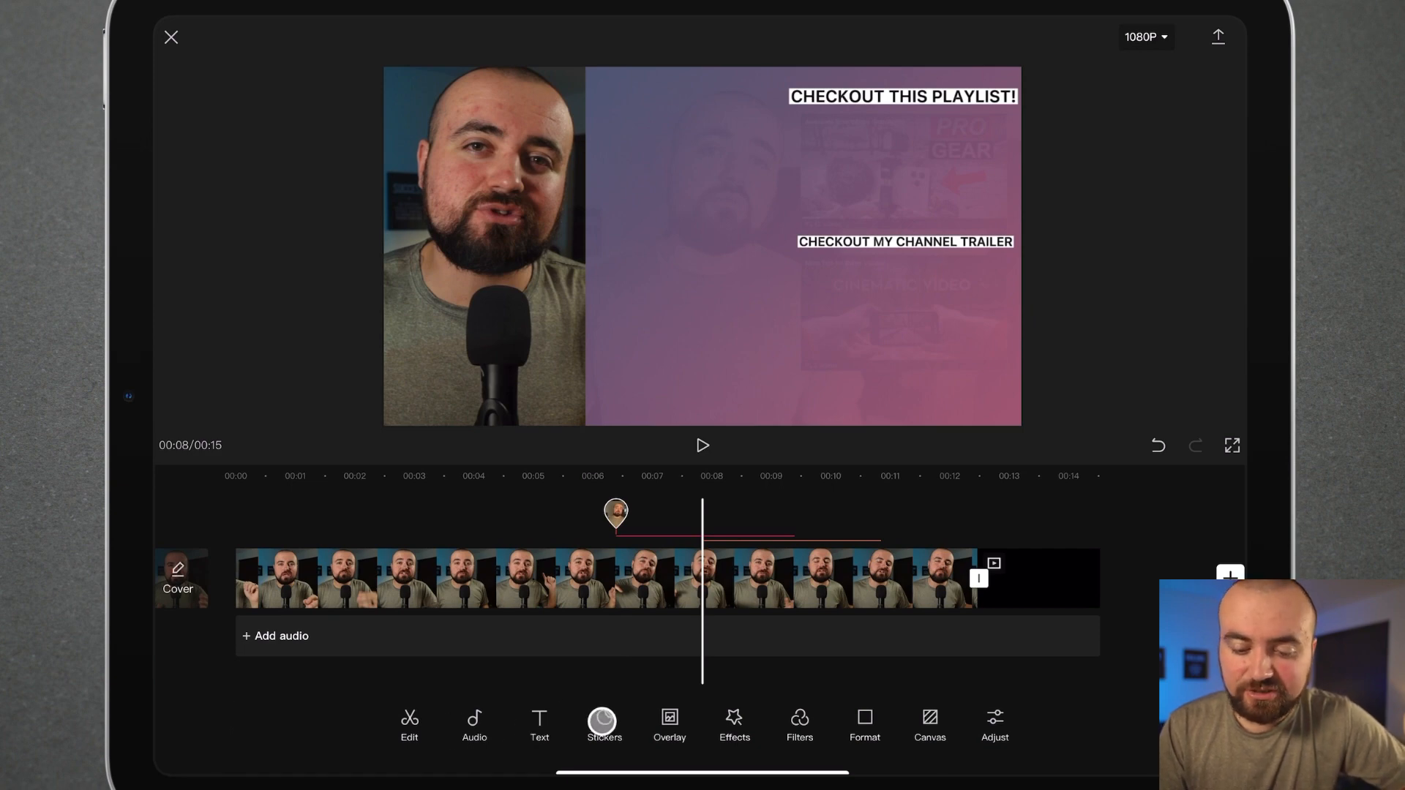
pyautogui.click(603, 723)
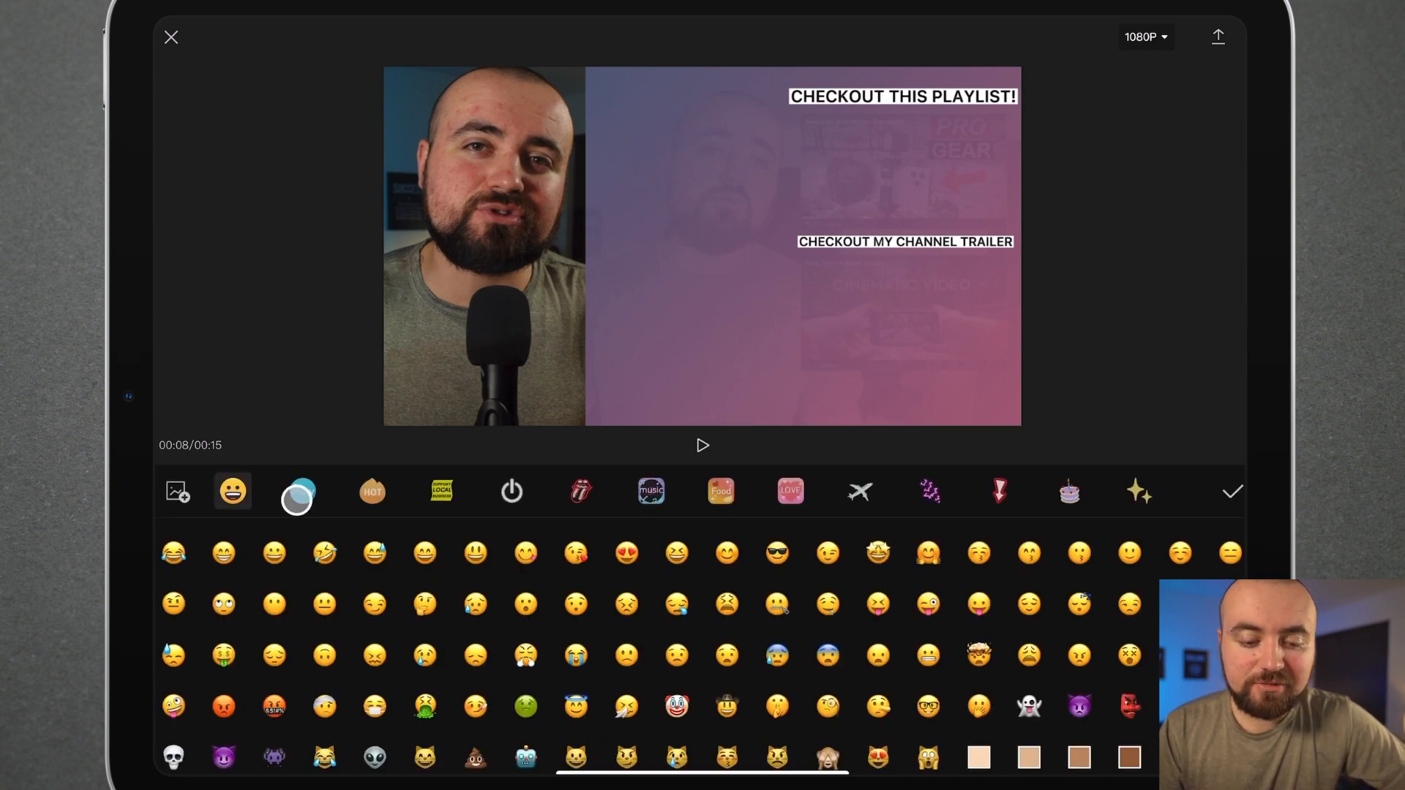
pyautogui.click(302, 492)
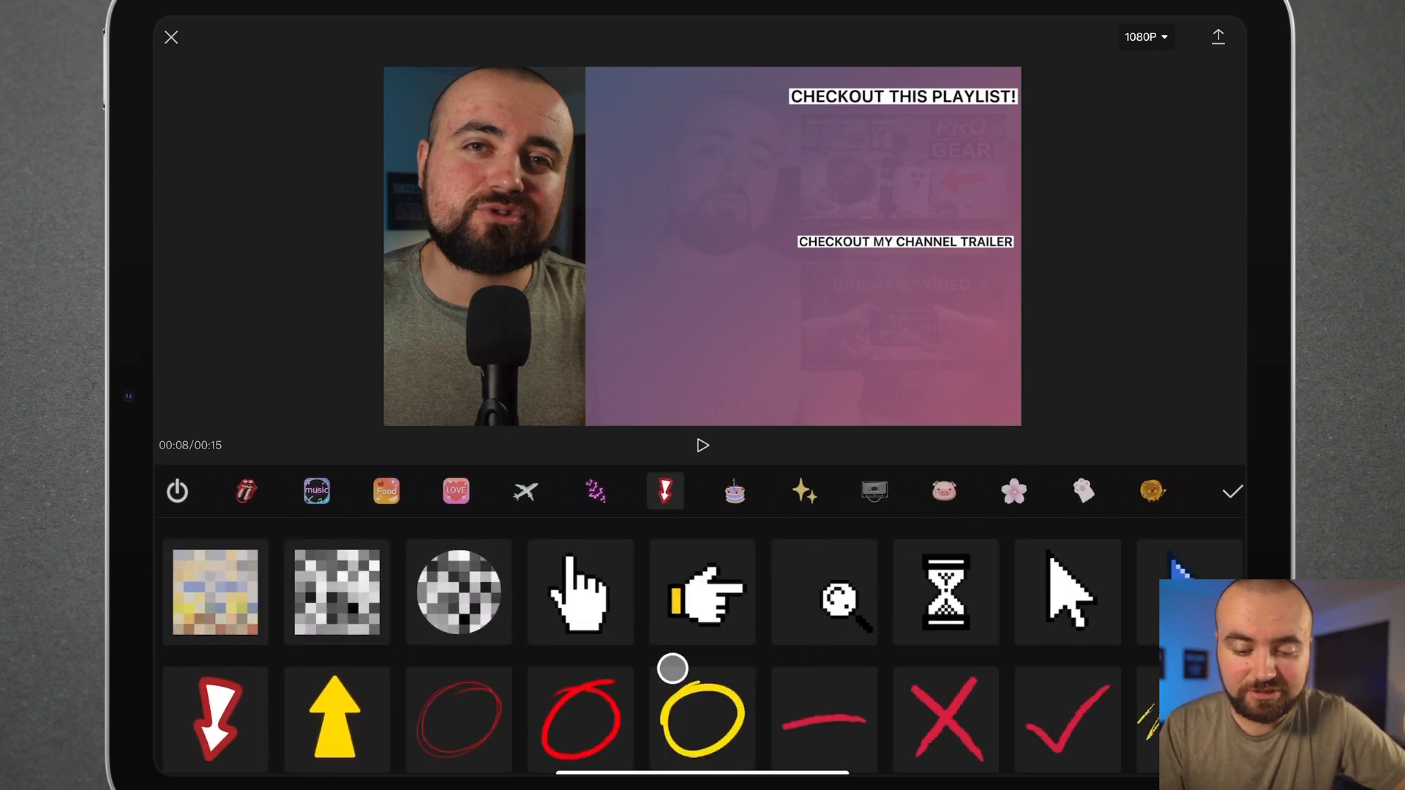
pyautogui.scroll(-3)
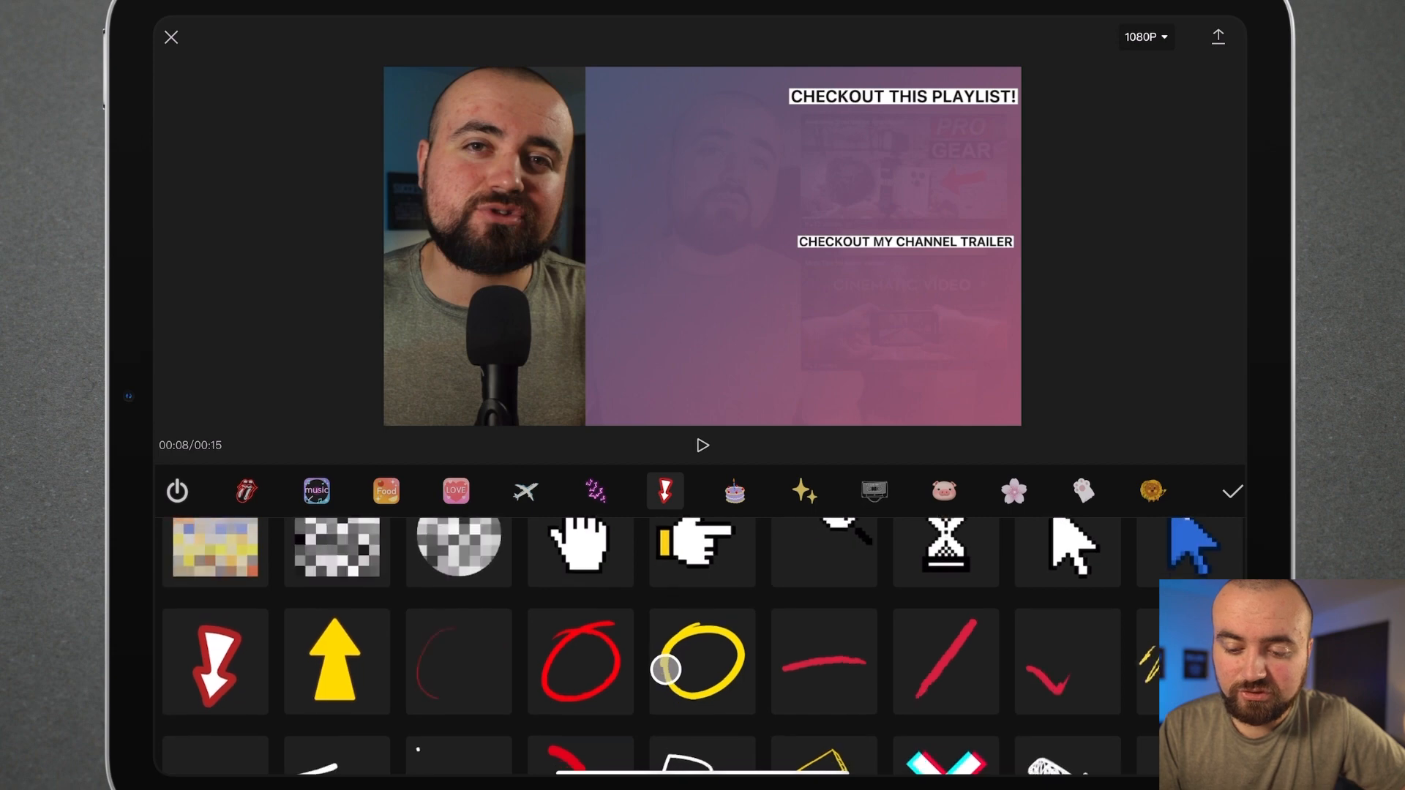
pyautogui.scroll(-3)
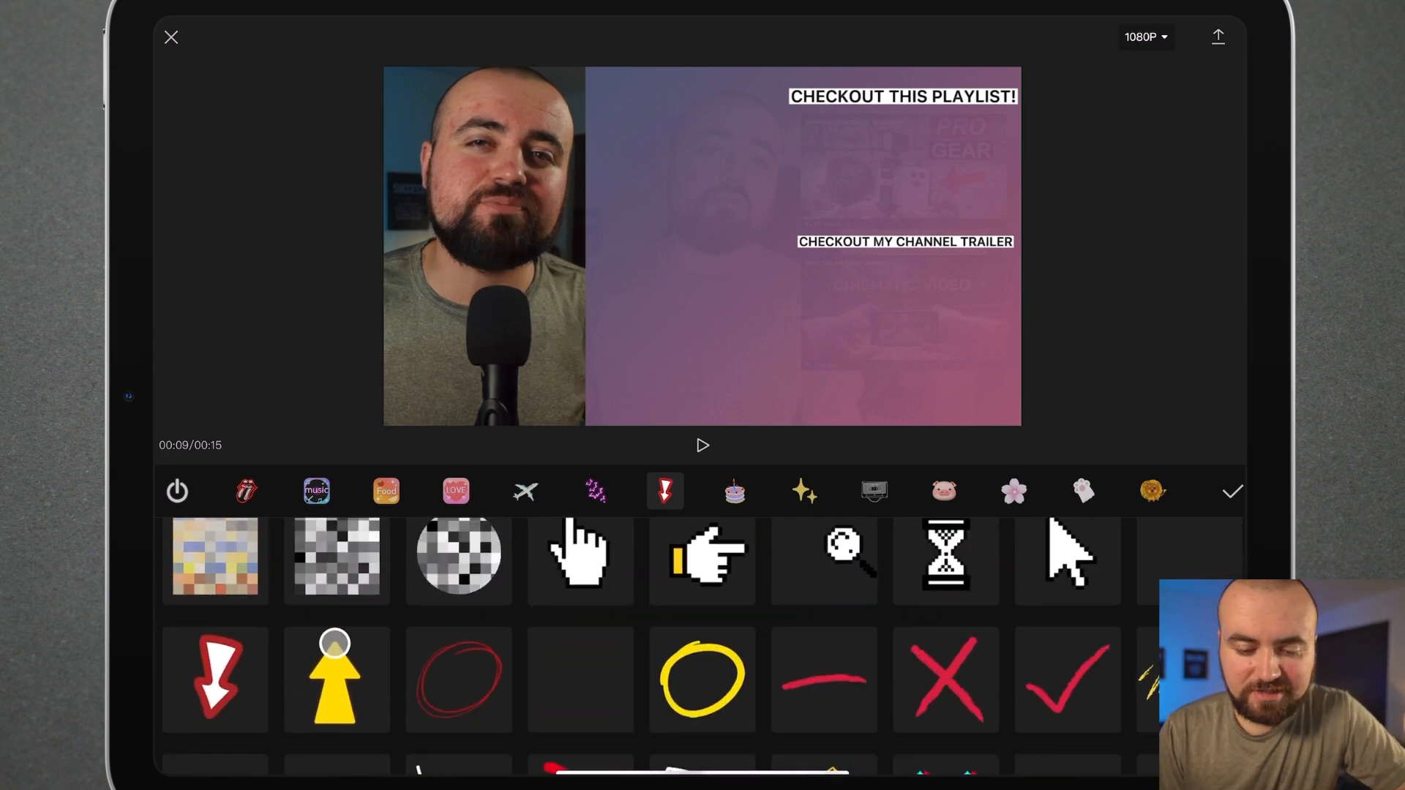
pyautogui.click(337, 678)
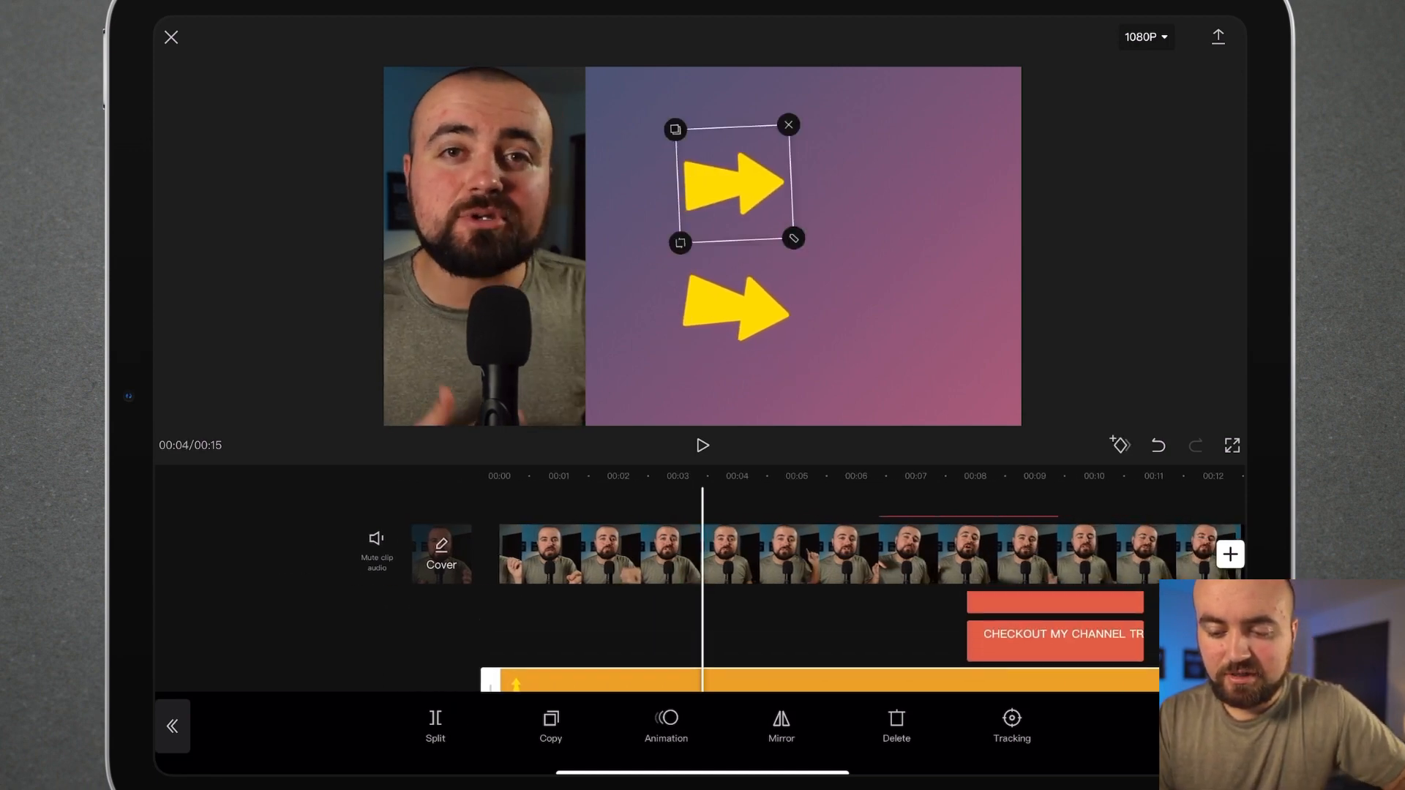
# Step: Place the second yellow arrow sticker on the gradient beneath the lower label
pyautogui.click(1055, 634)
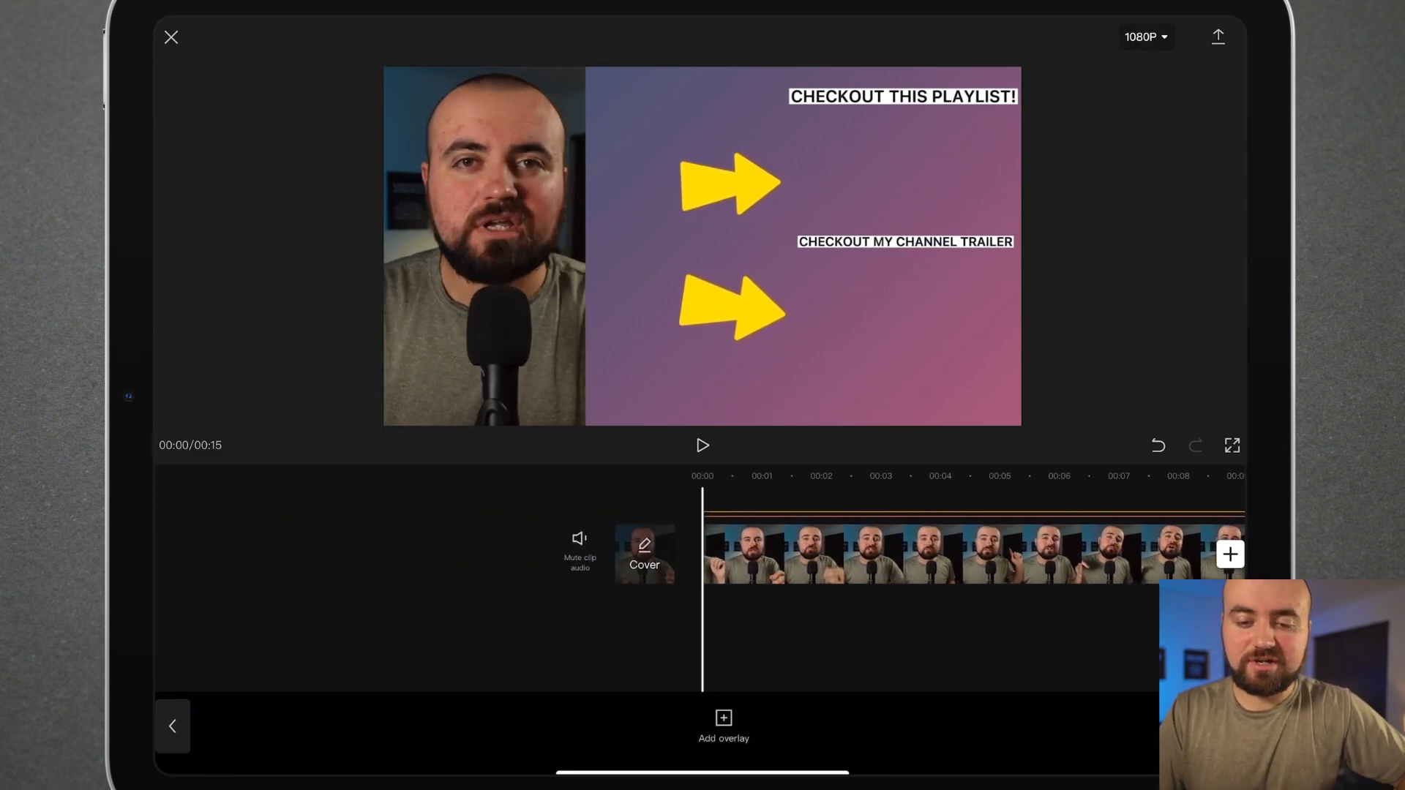
pyautogui.click(703, 445)
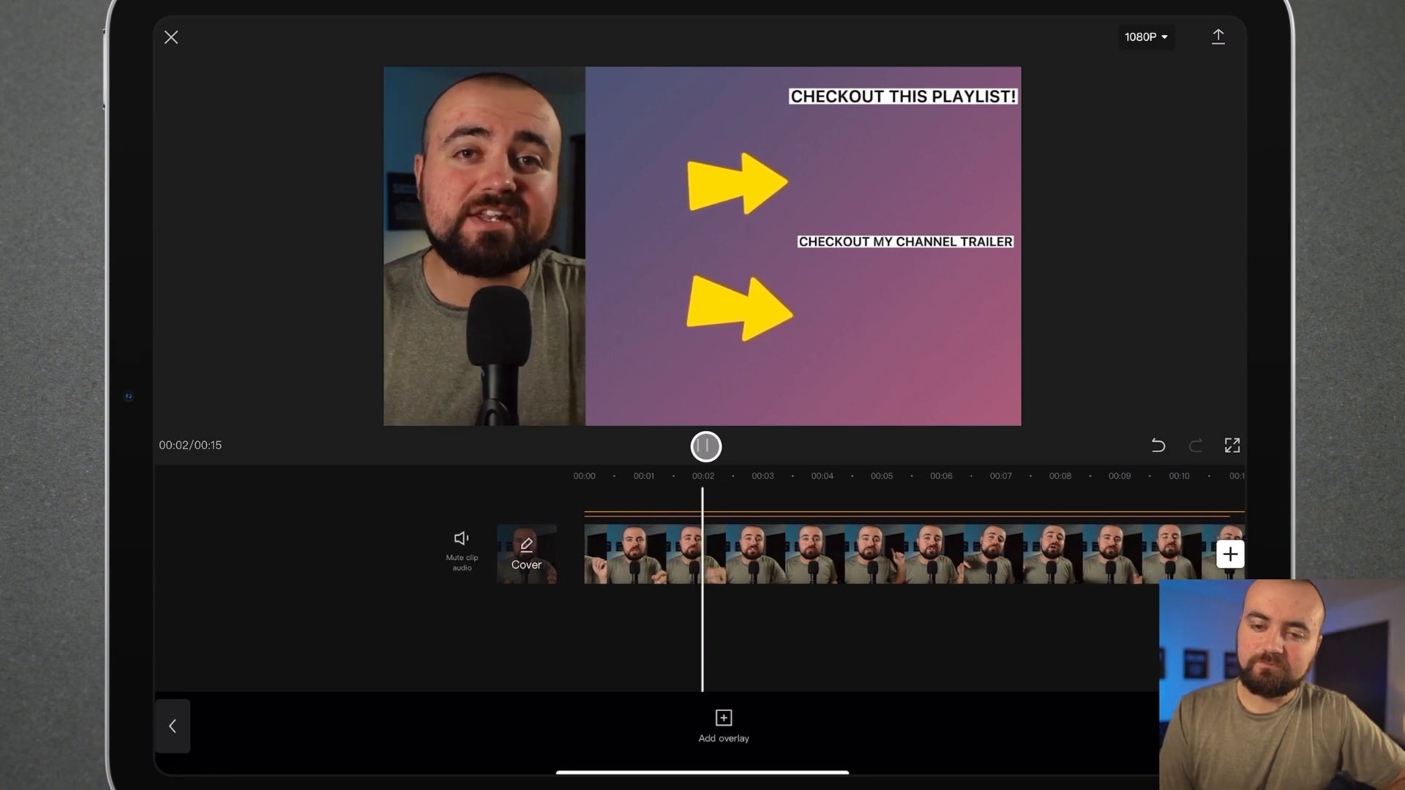
pyautogui.click(706, 447)
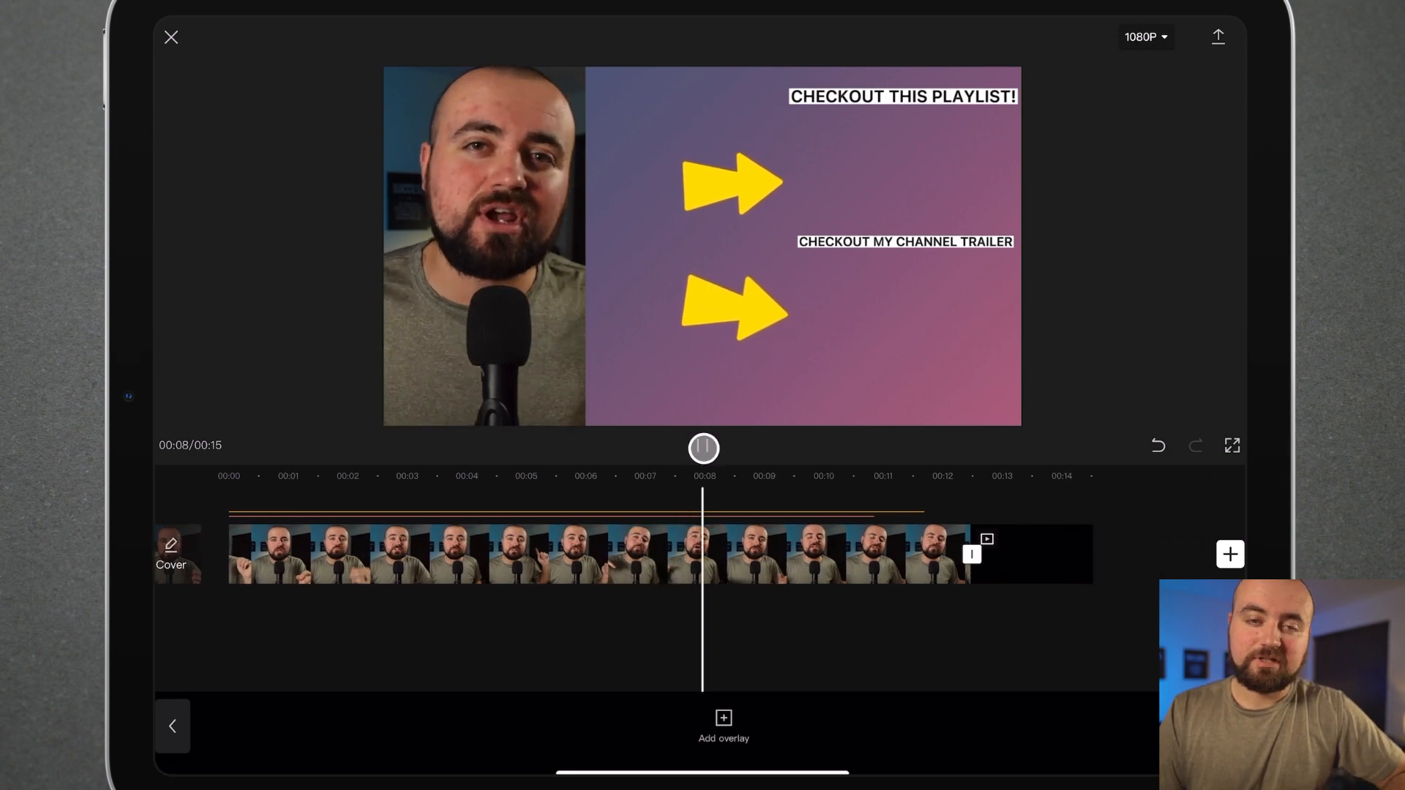
pyautogui.click(702, 448)
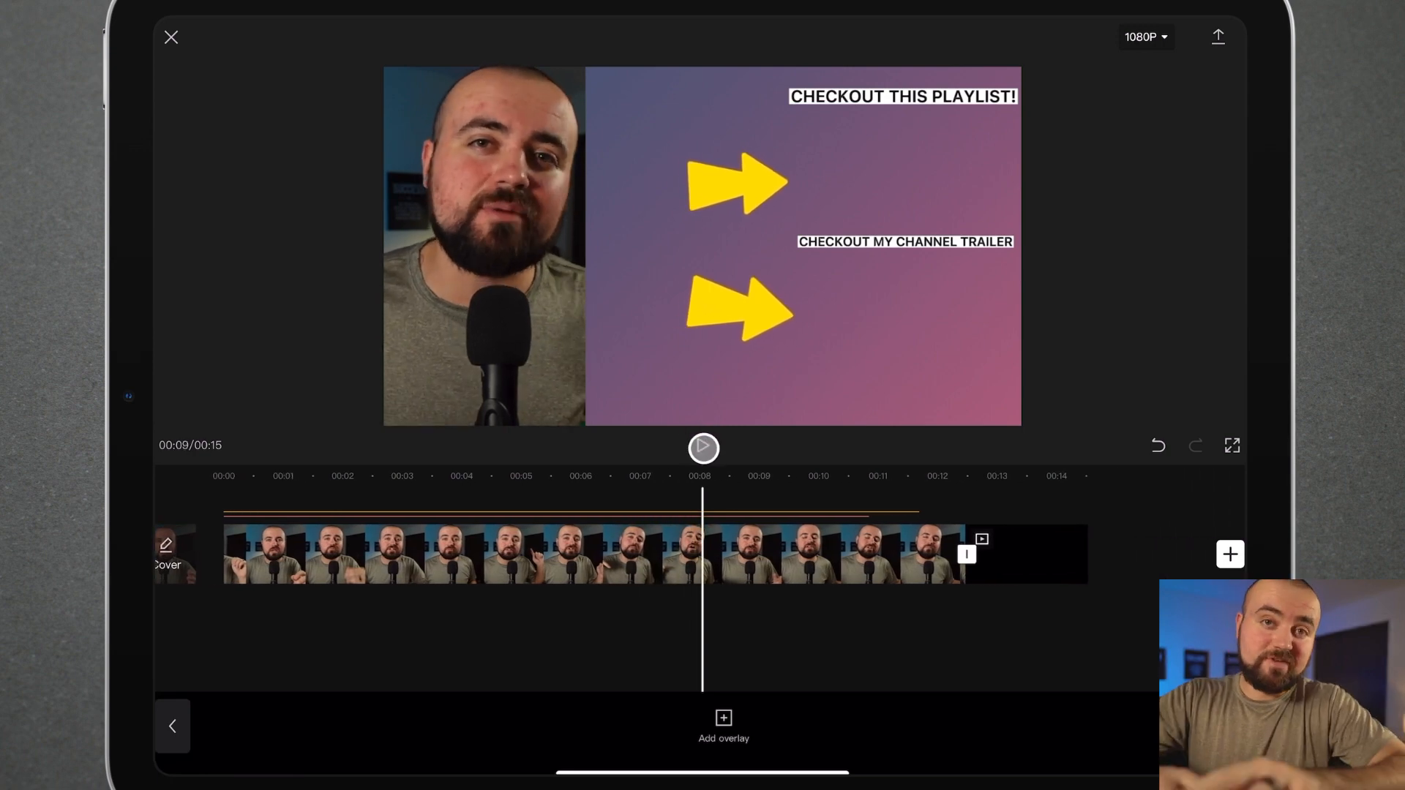